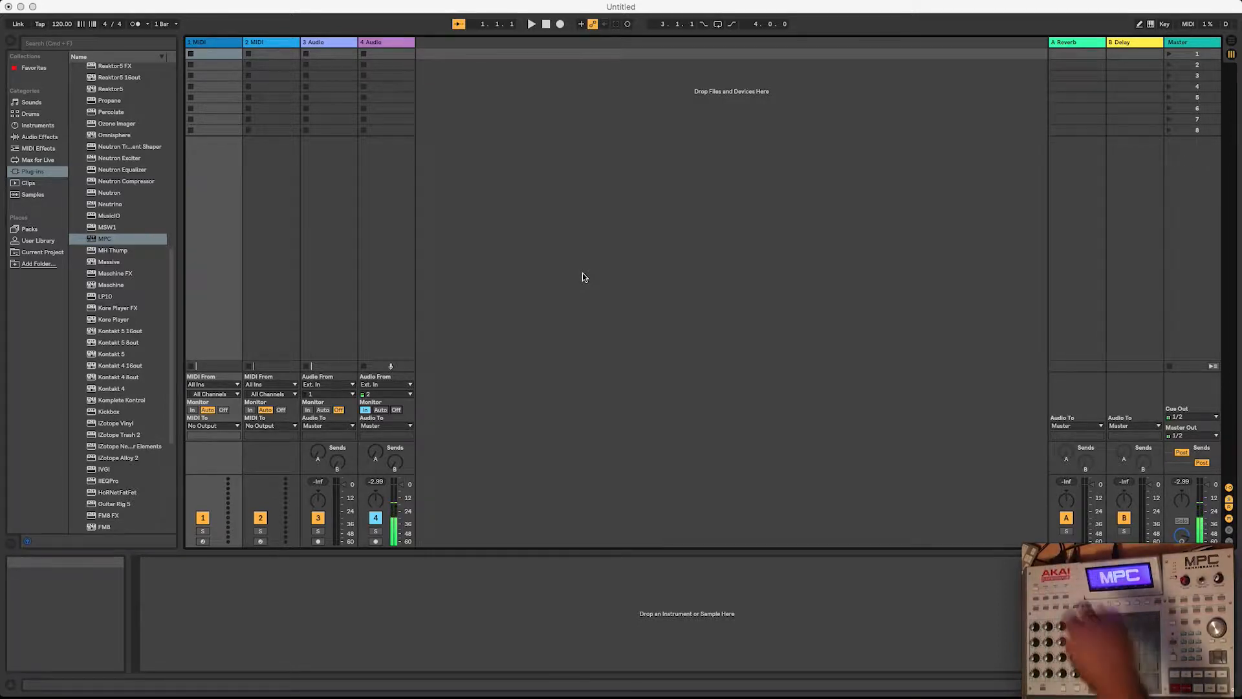
mouse_move(497, 86)
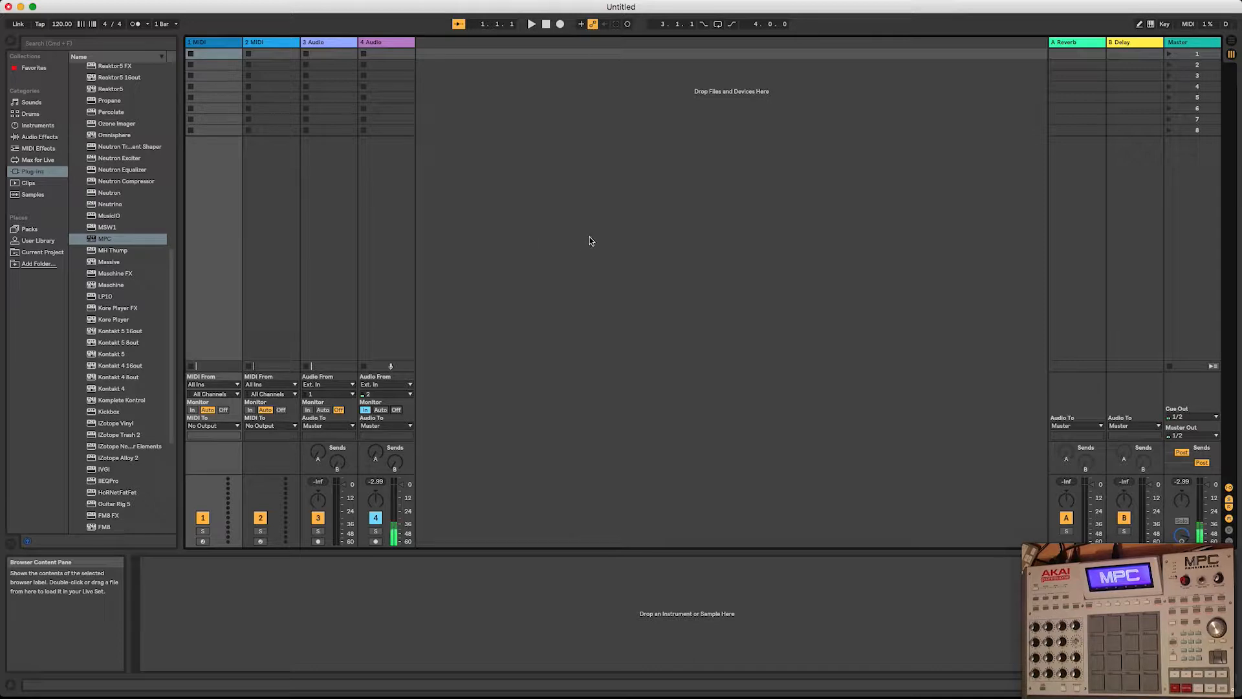
Step: Load the MPC plugin on the first MIDI track and browse programs on the Mac HD2 drive
click(104, 238)
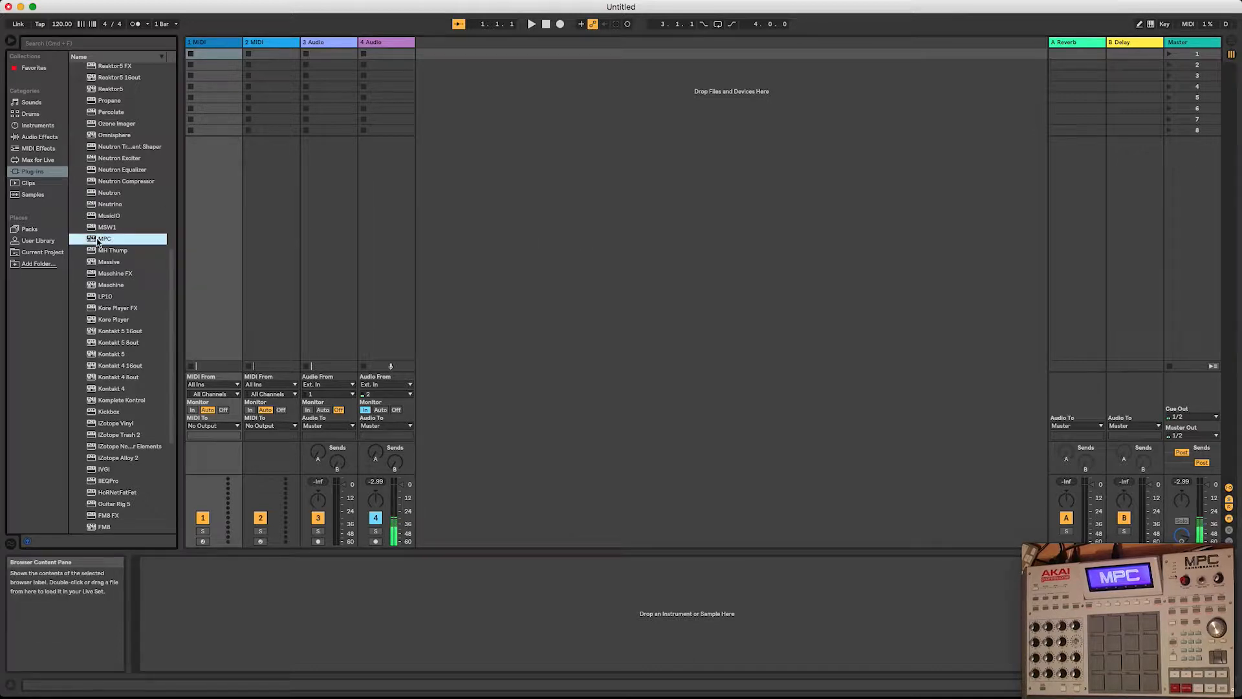
double_click(105, 238)
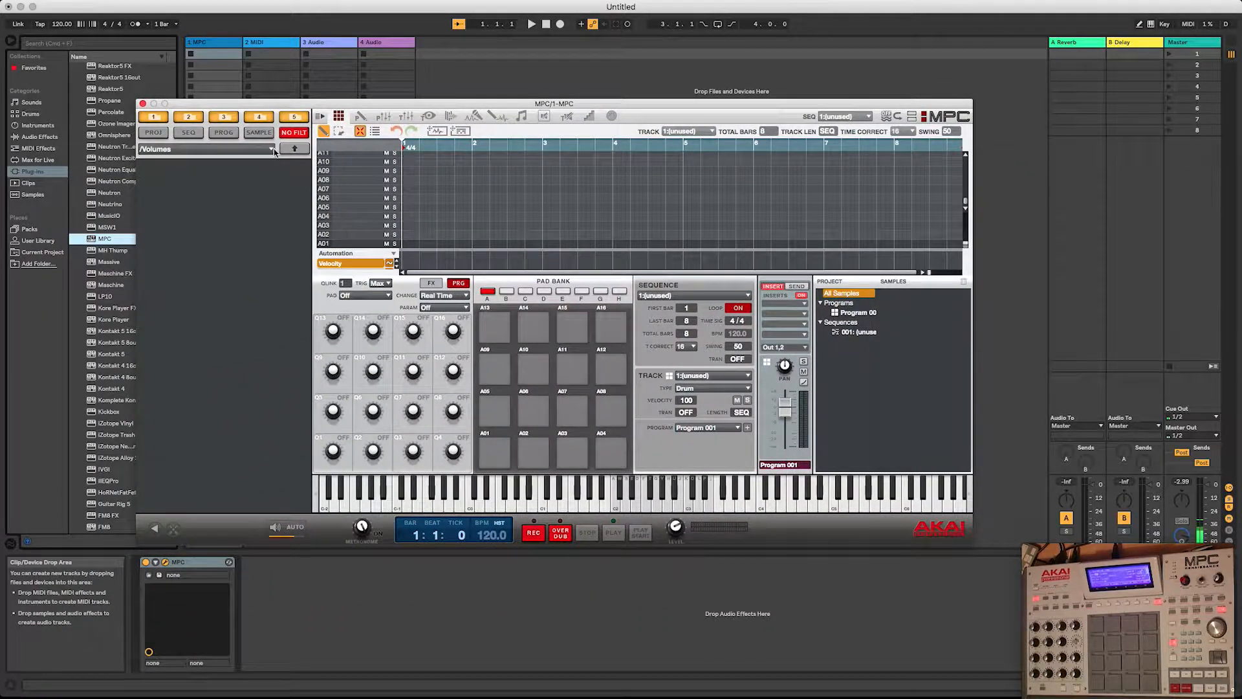
click(224, 132)
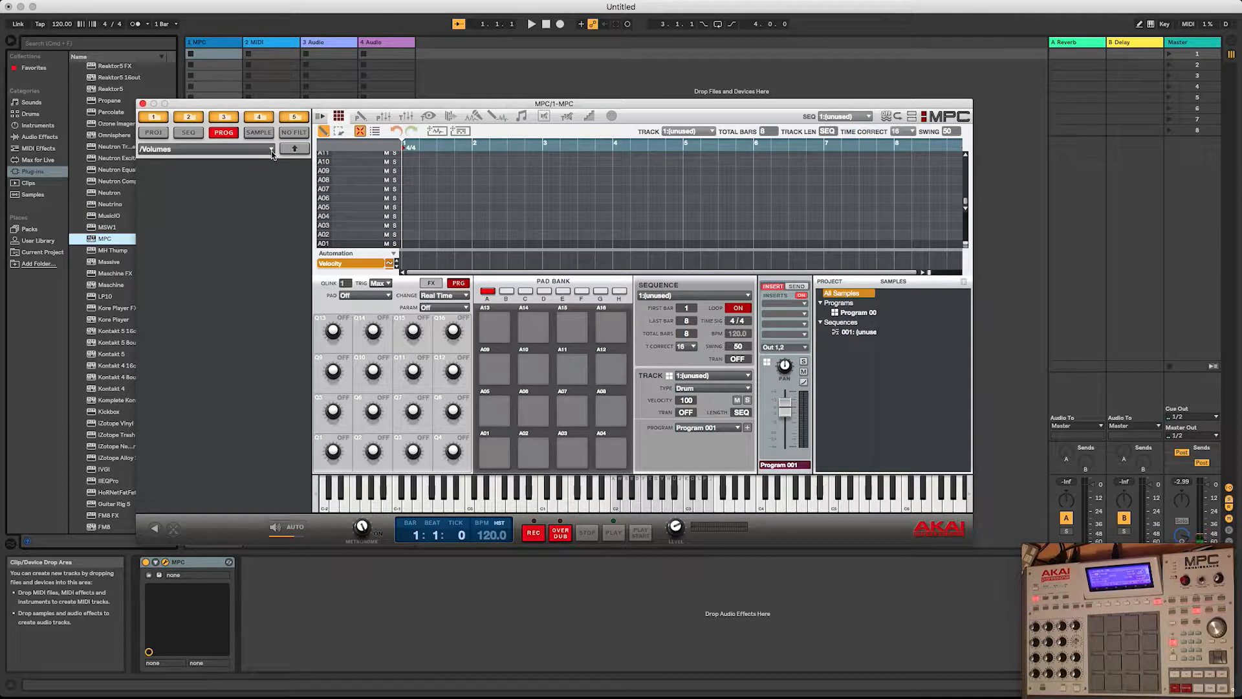
click(272, 149)
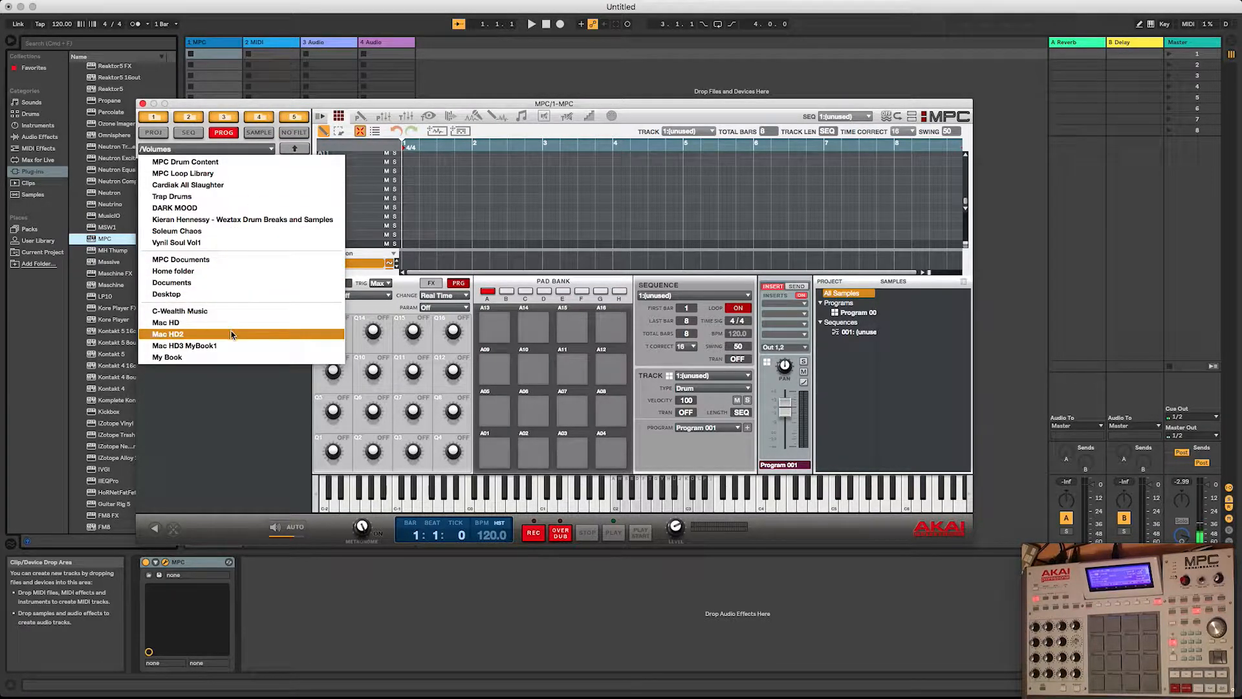
click(168, 334)
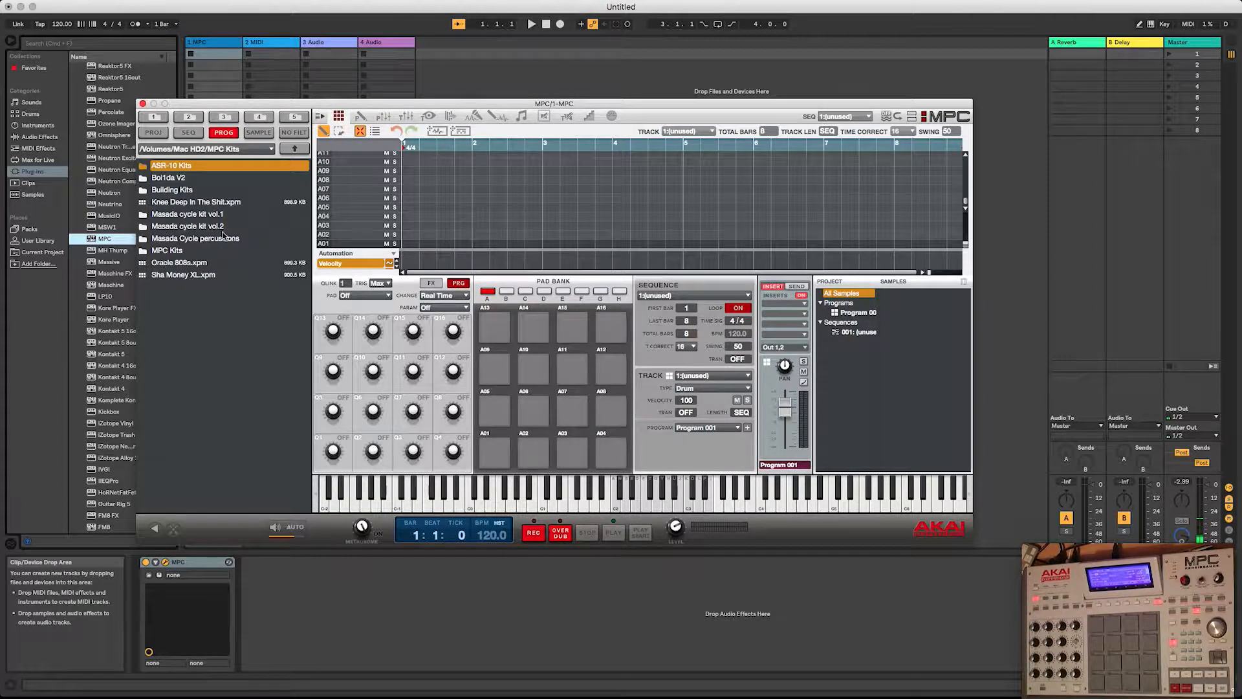
Step: Open the Masadas Cycle kit folder to load its kit program onto the pads
click(189, 213)
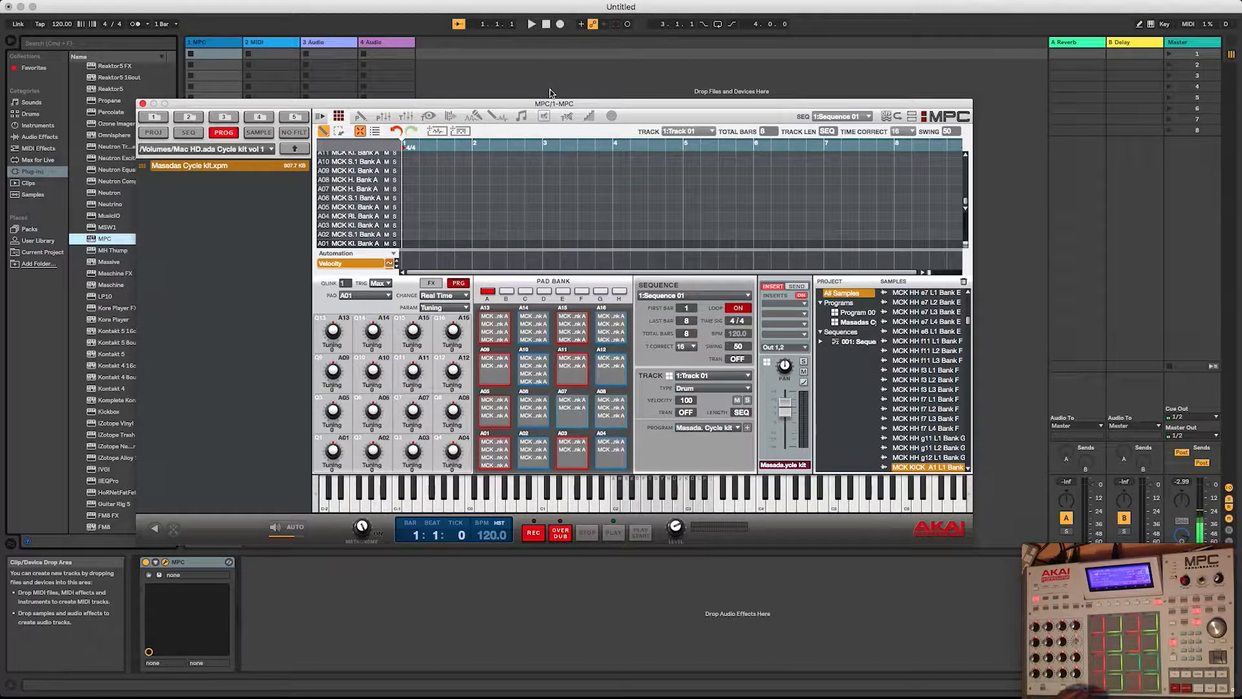
mouse_move(471, 107)
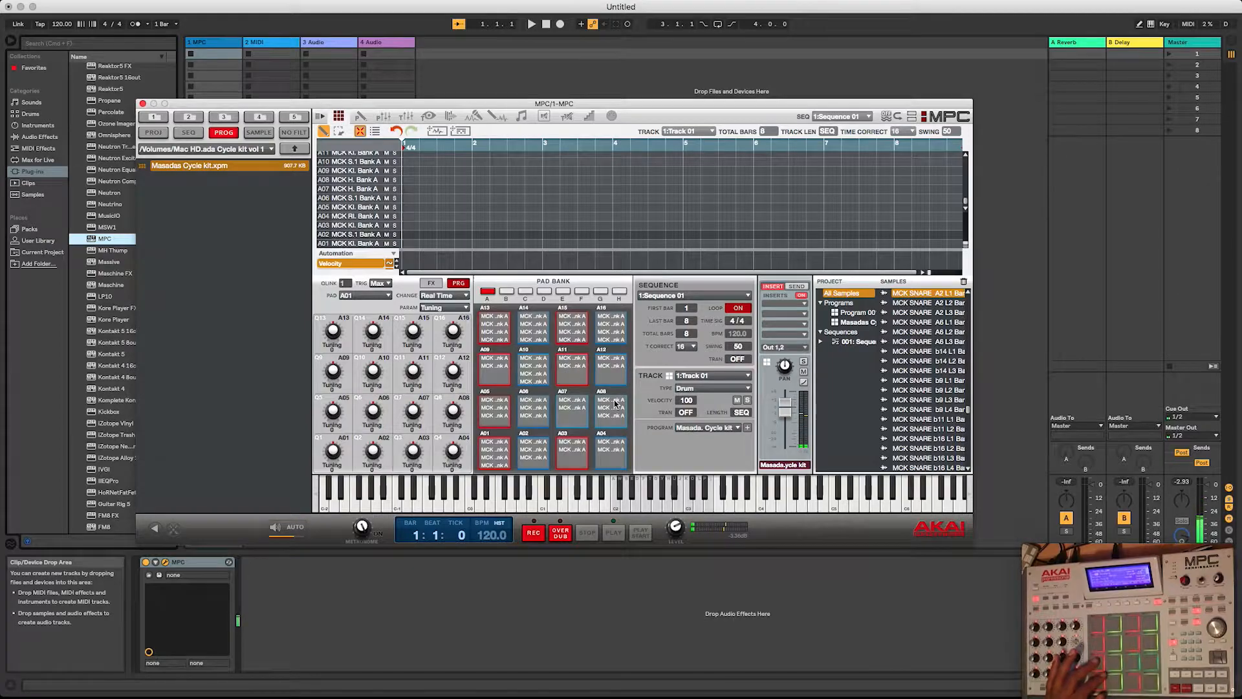
Step: Arm the MPC track in Arrangement view and start recording the pad performance
click(1233, 41)
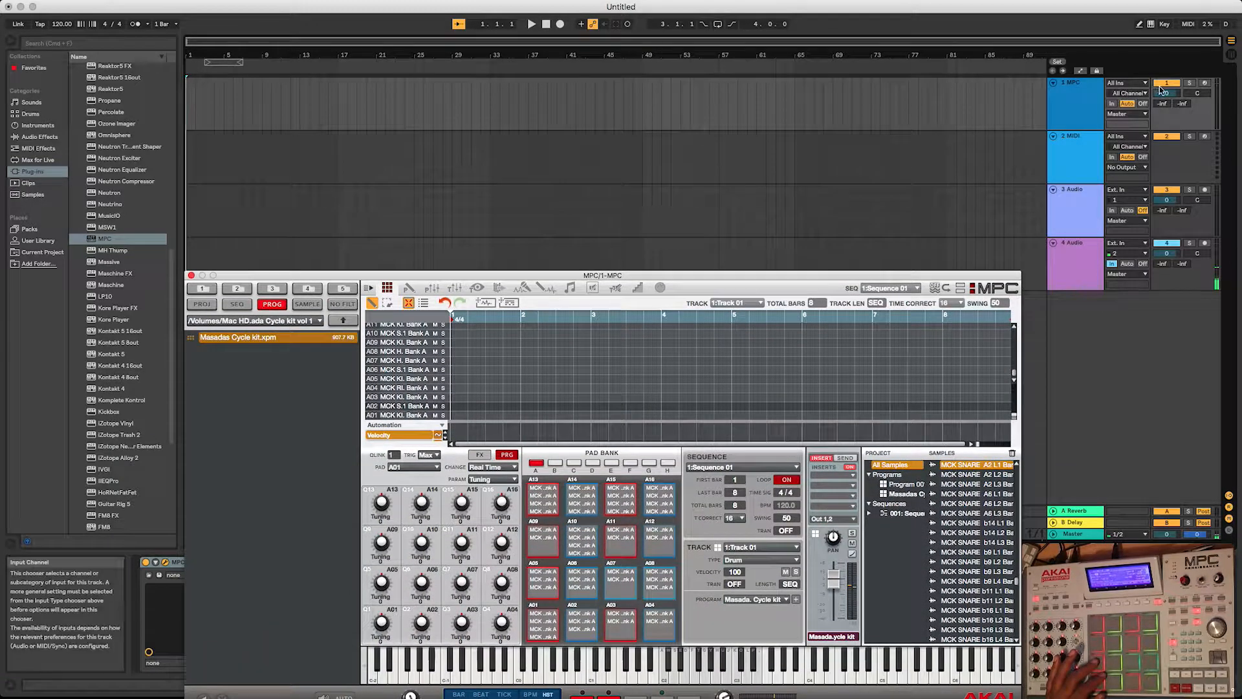
click(1205, 83)
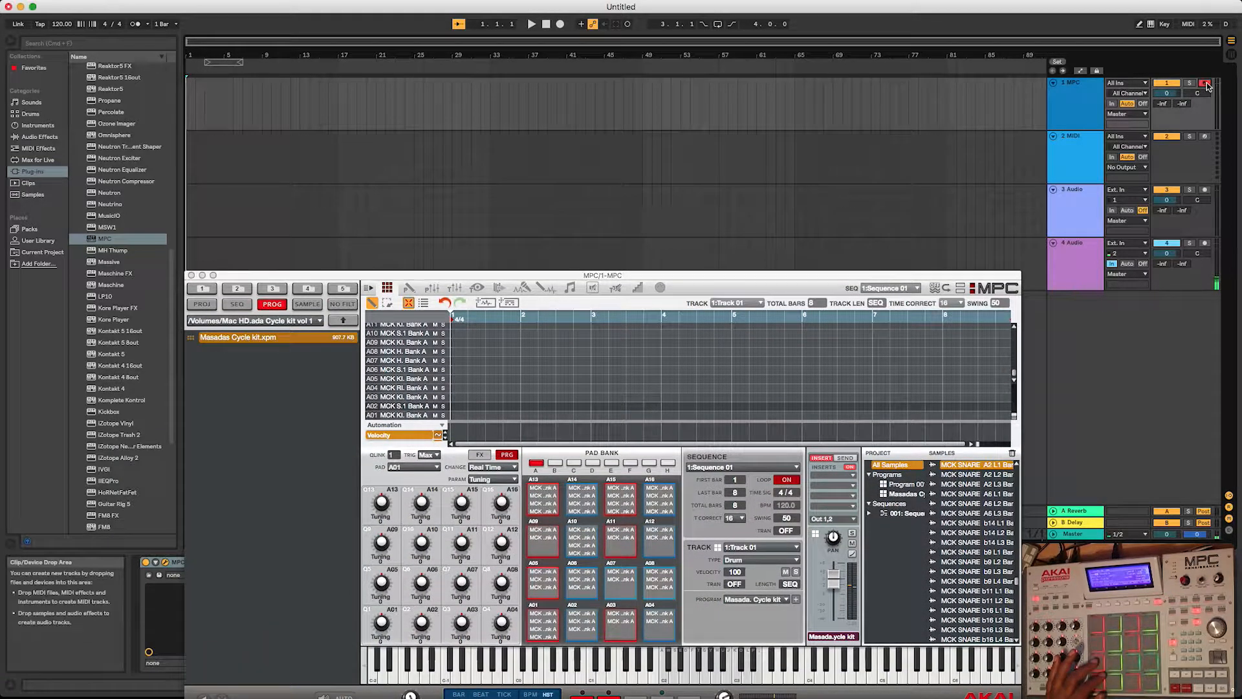
click(1205, 83)
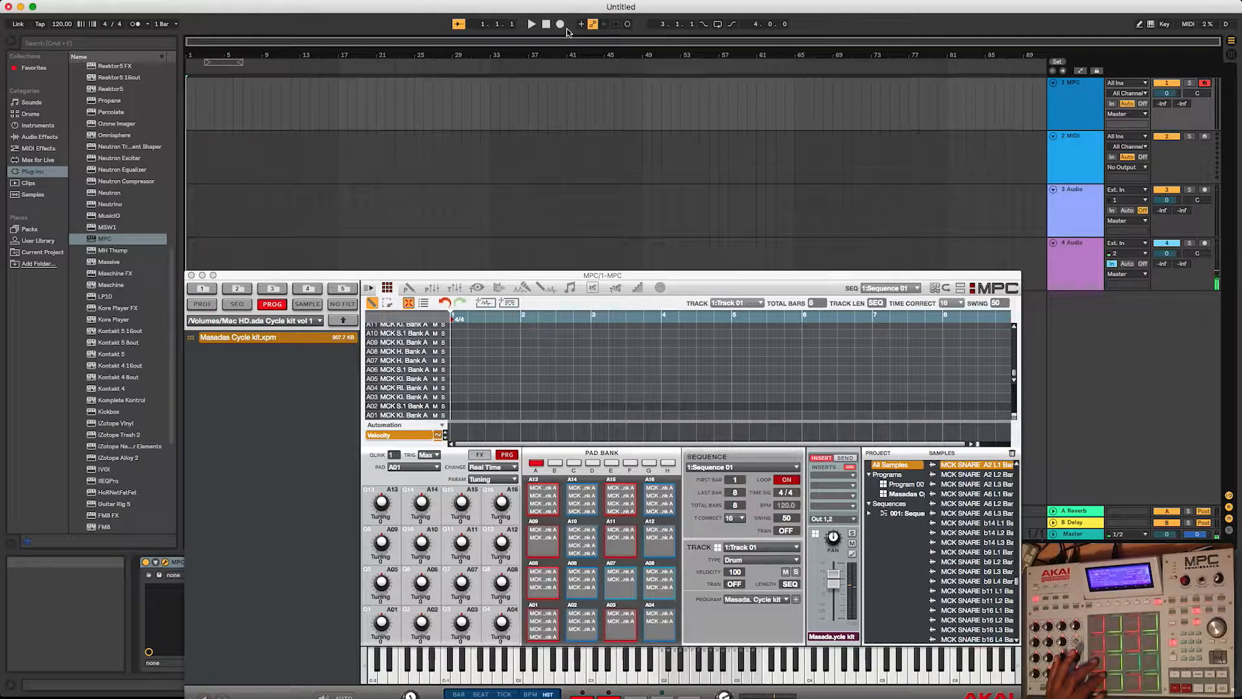
click(560, 23)
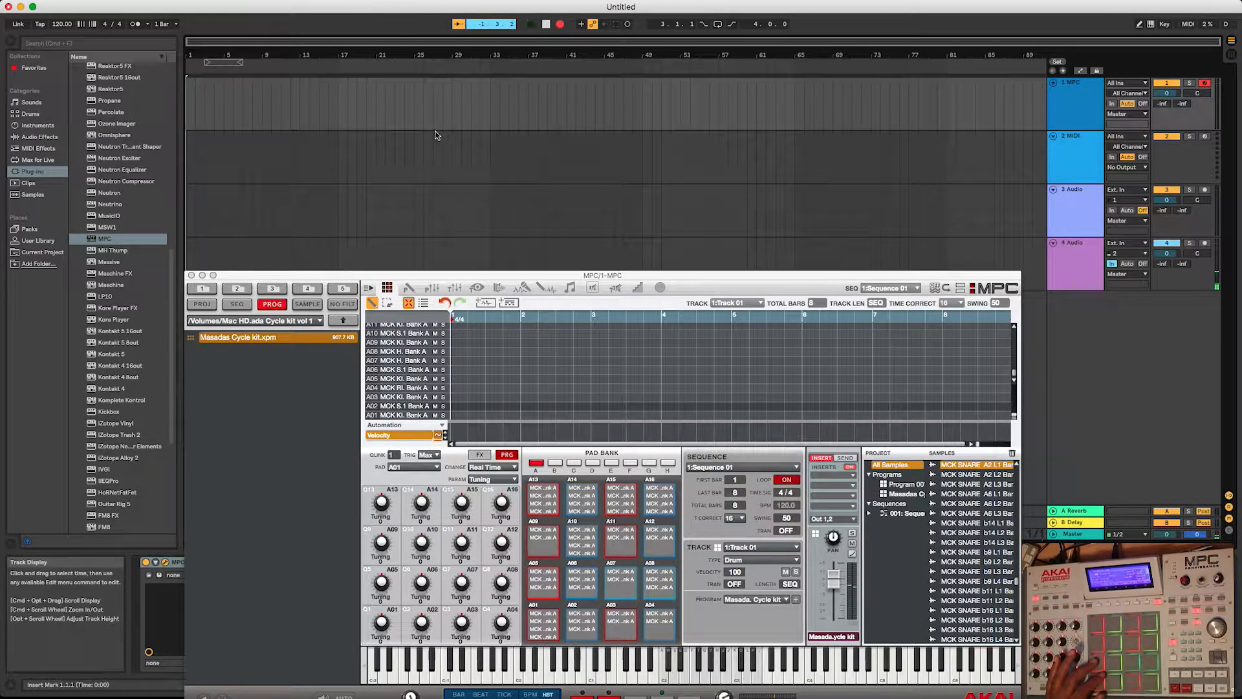
click(530, 23)
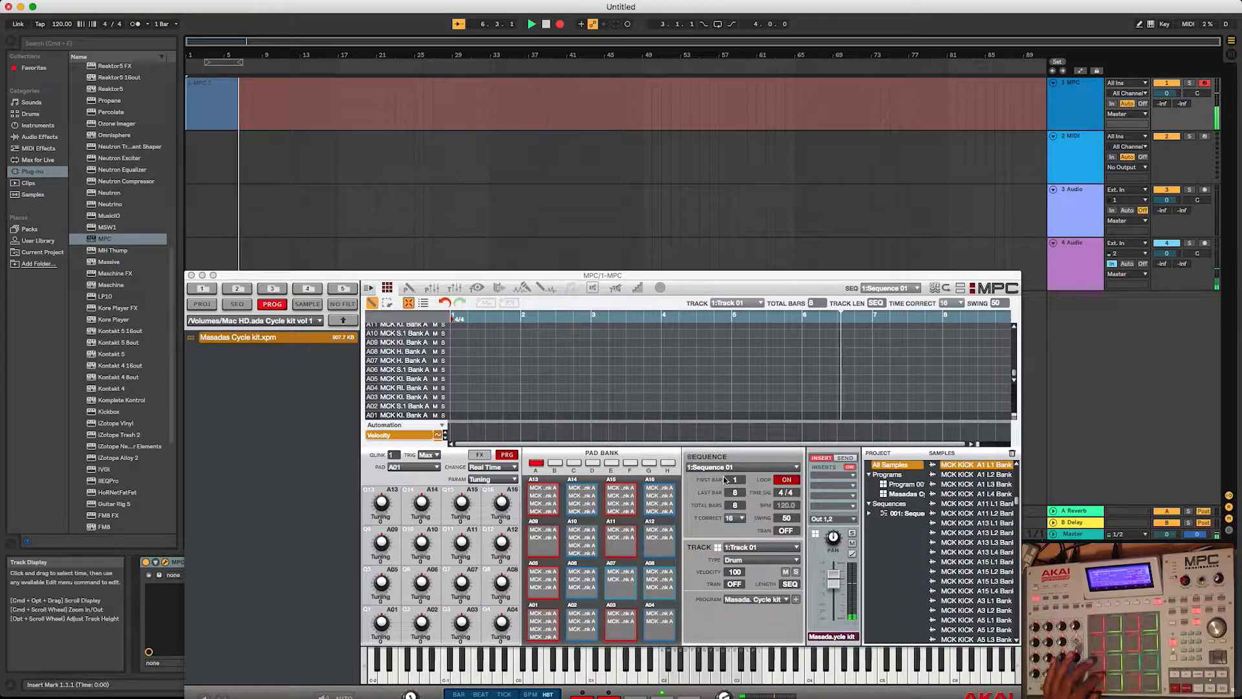
Step: Stop recording and select the newly recorded six-bar MIDI clip
click(532, 23)
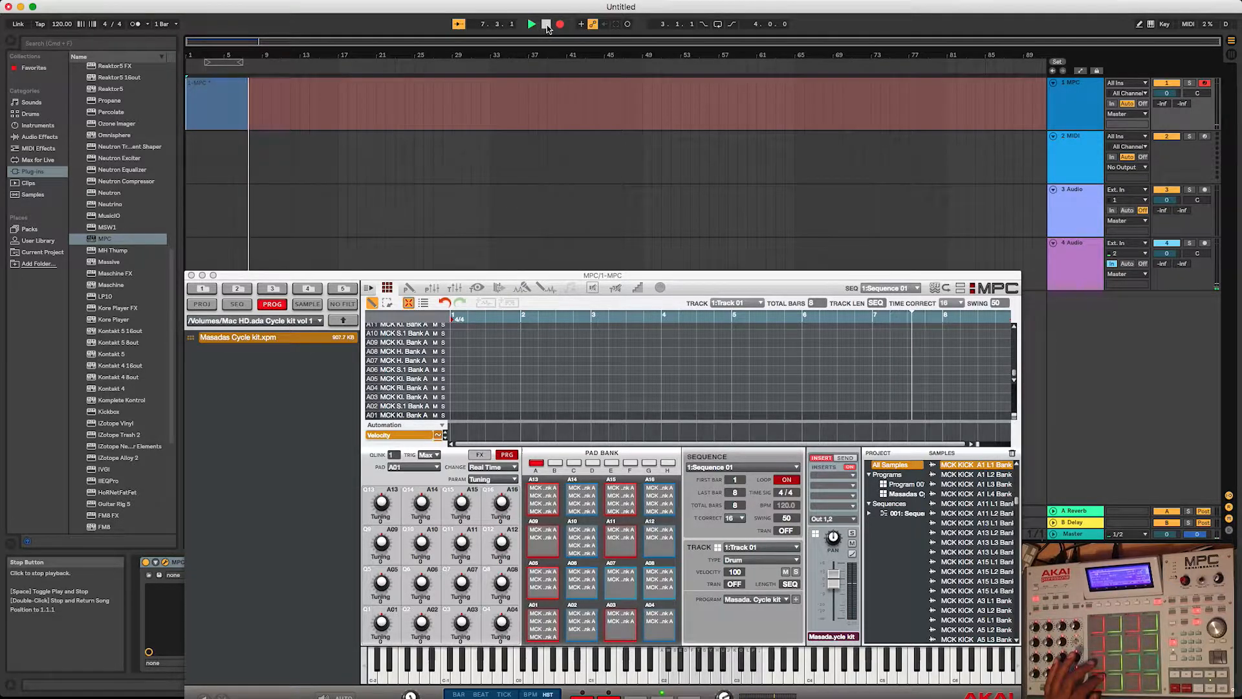
click(544, 23)
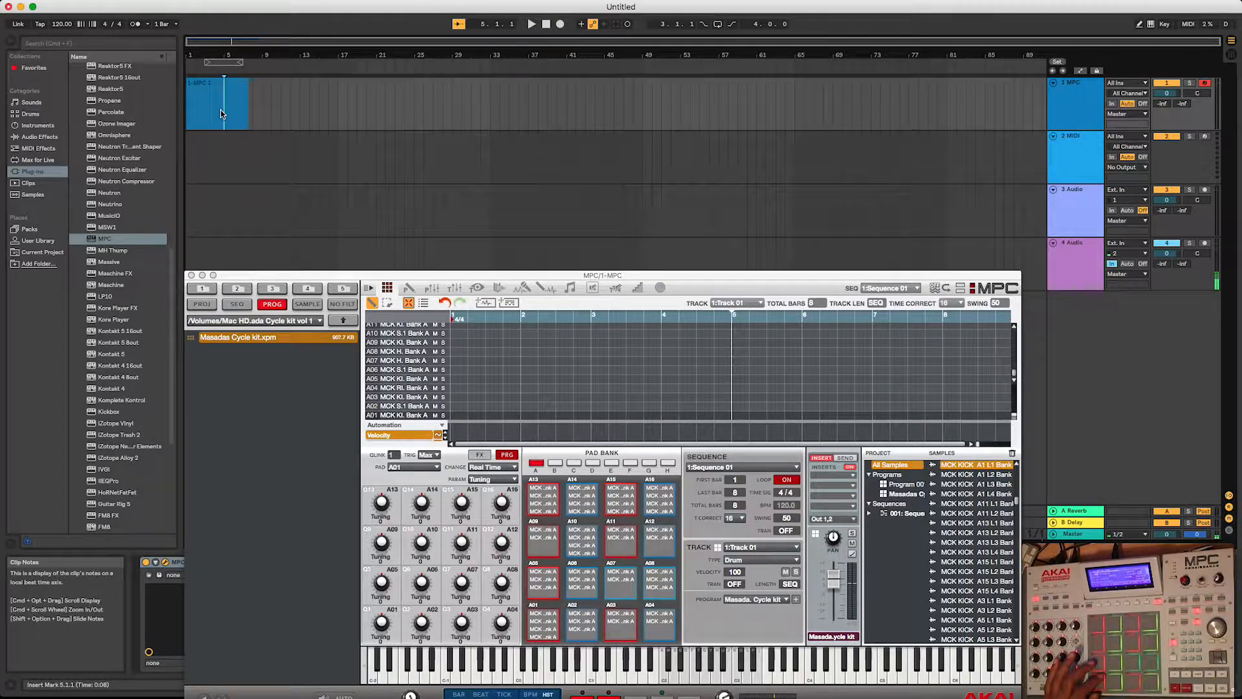
click(216, 104)
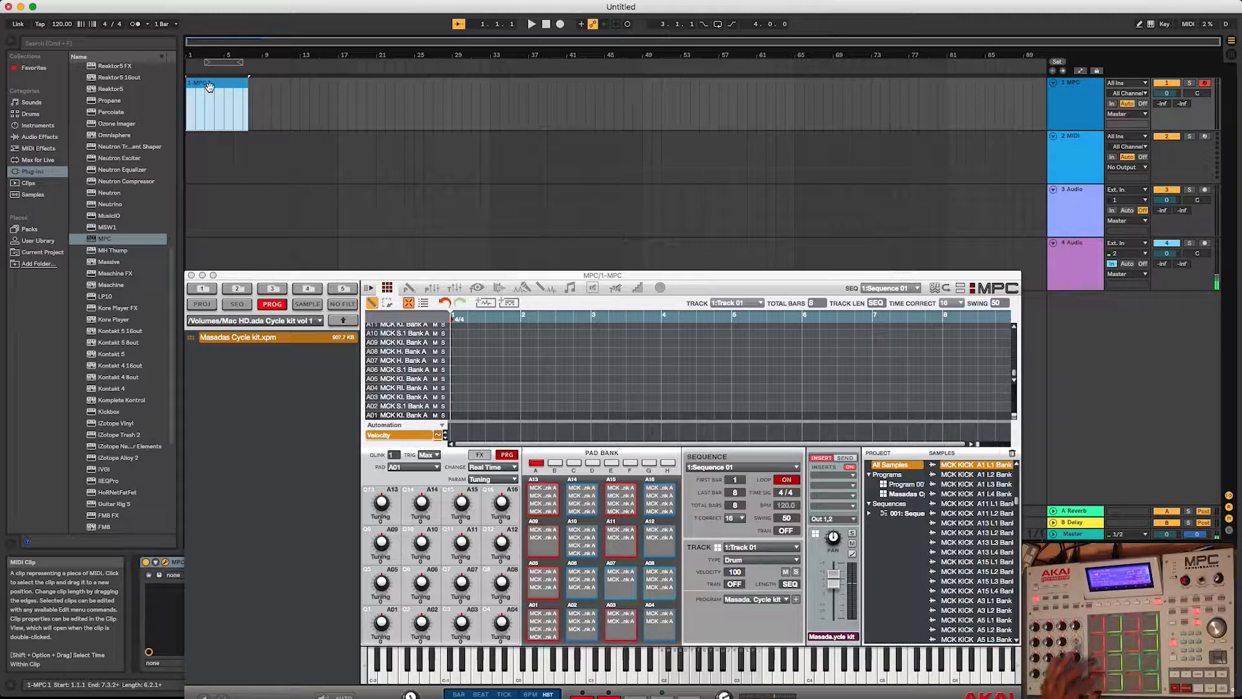
Step: Show the MPC Pad Edit hardware view listing each pad's note and MIDI channel
click(418, 155)
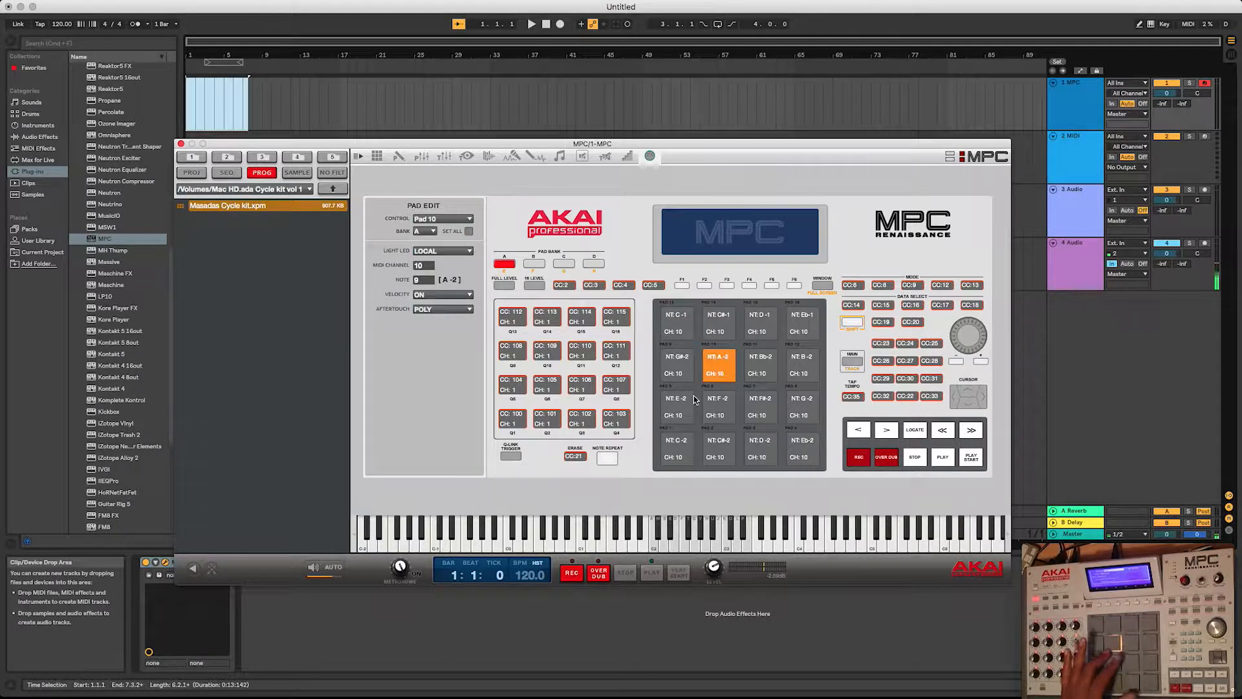
click(801, 401)
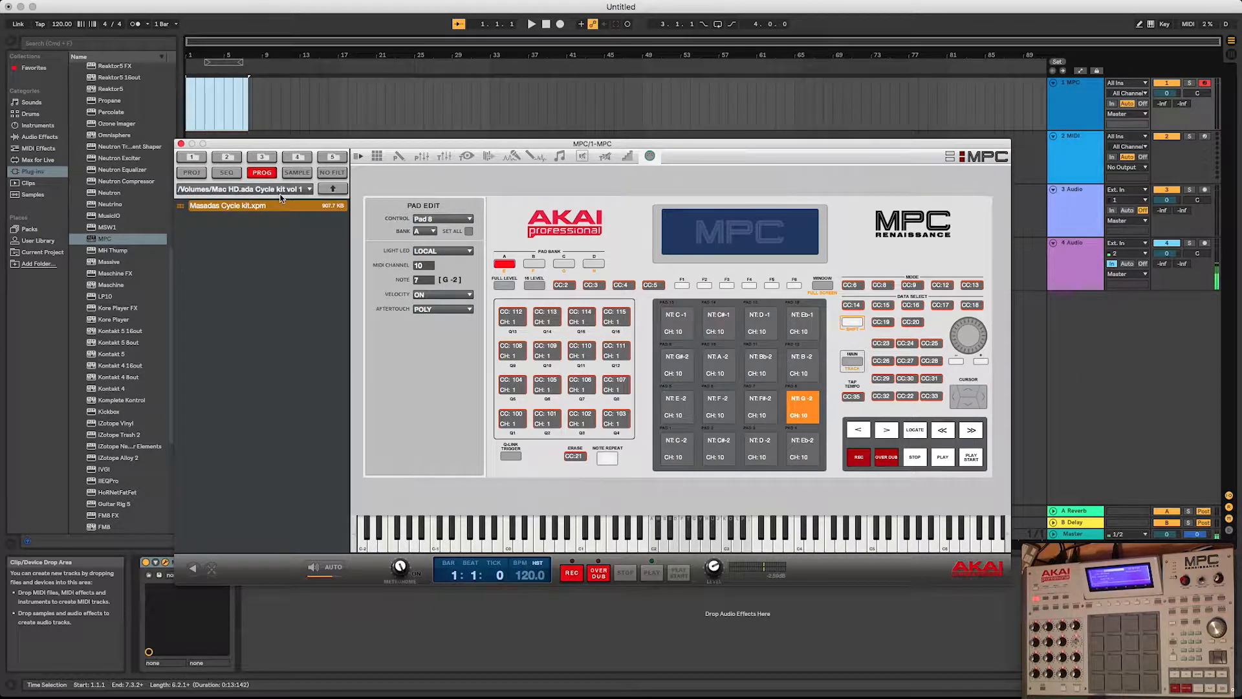
Step: Browse the MPC plugin to the content folder on the Mac HD2 drive
click(310, 189)
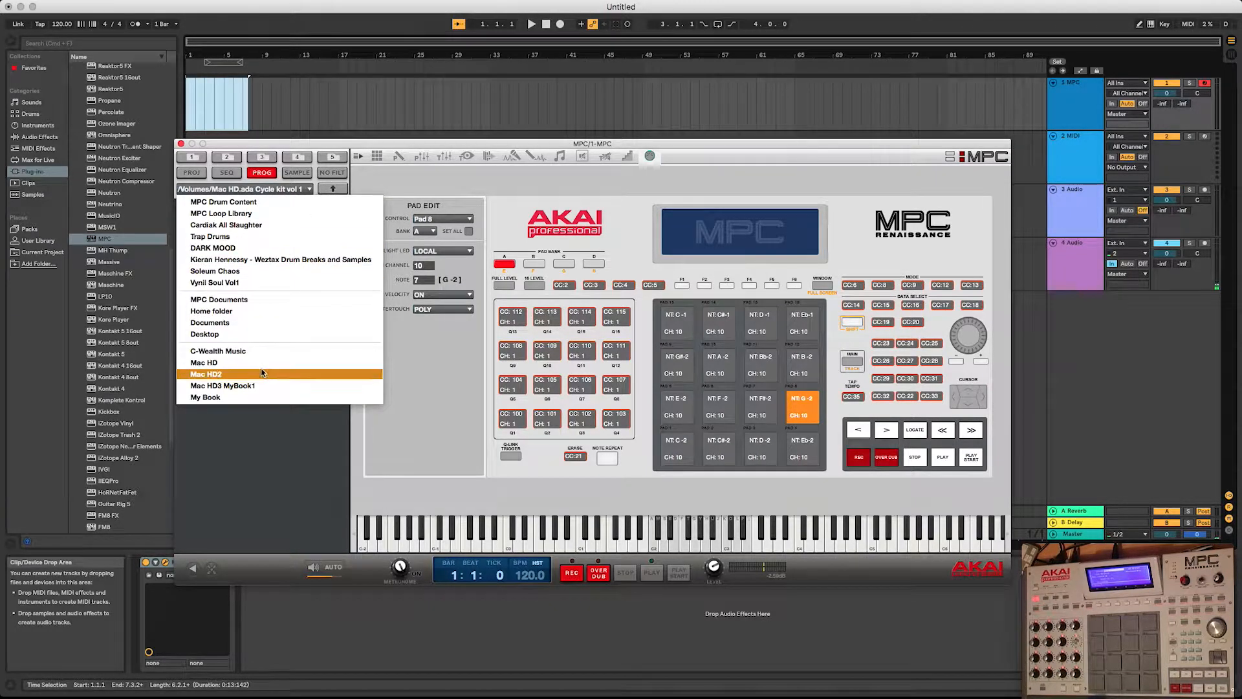
click(206, 374)
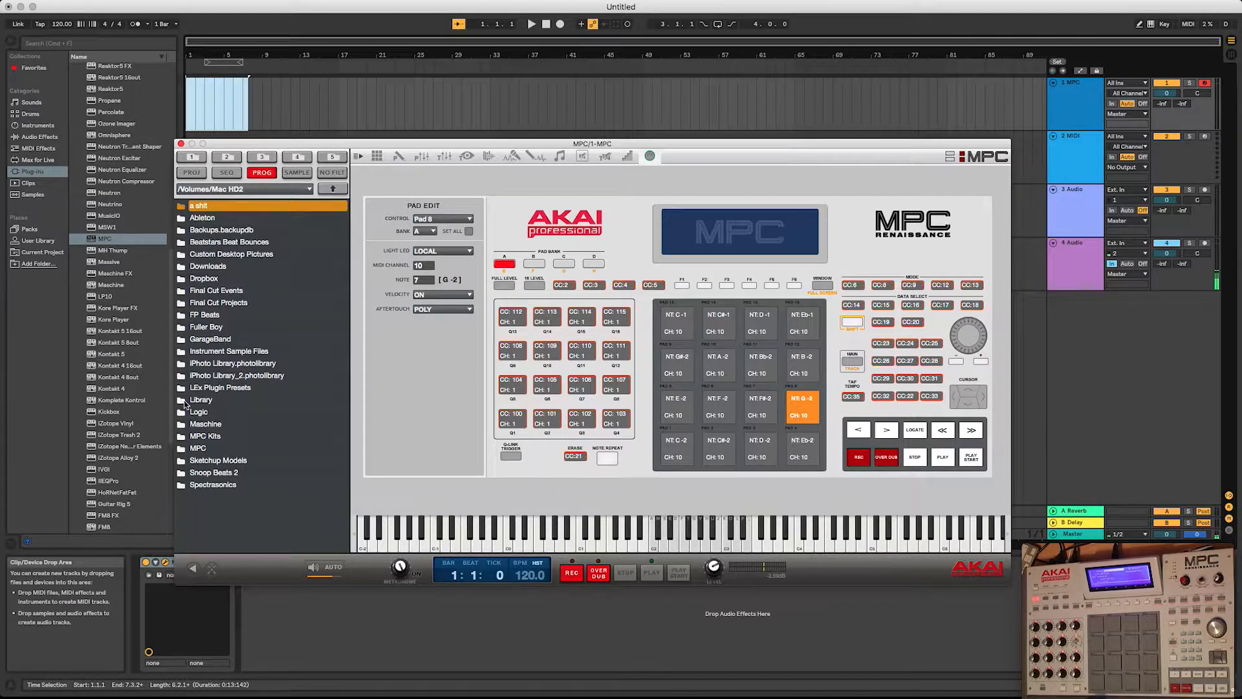
mouse_move(207, 452)
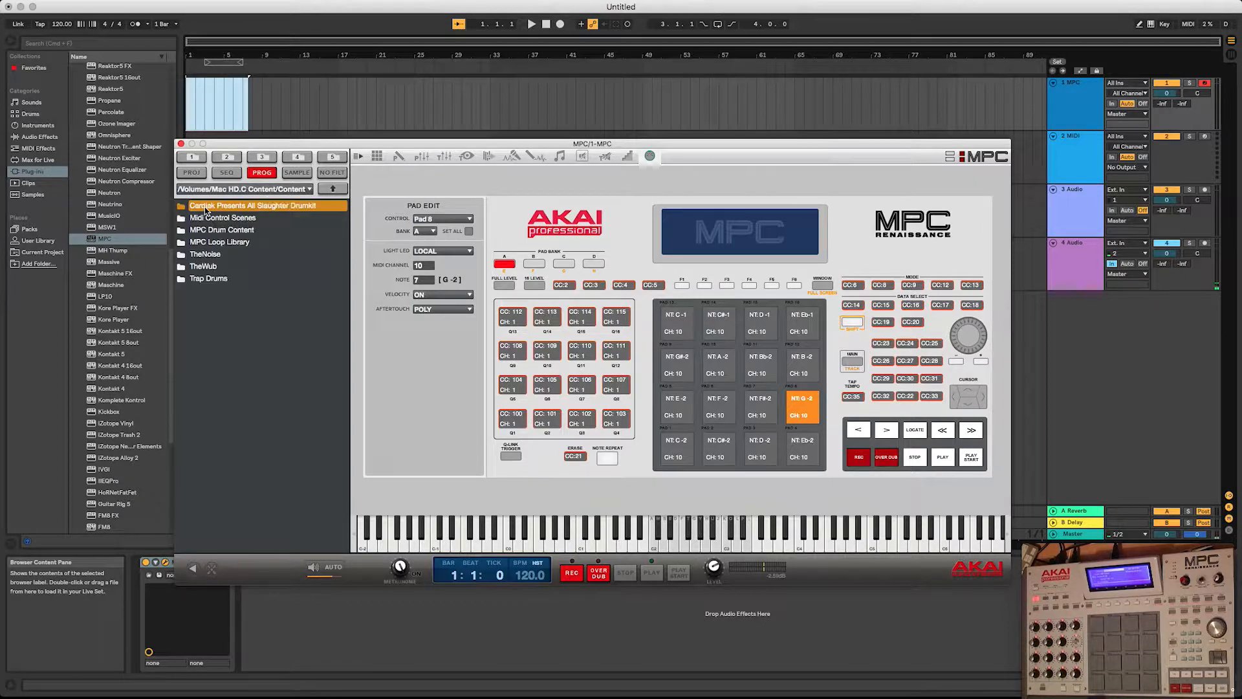
click(333, 172)
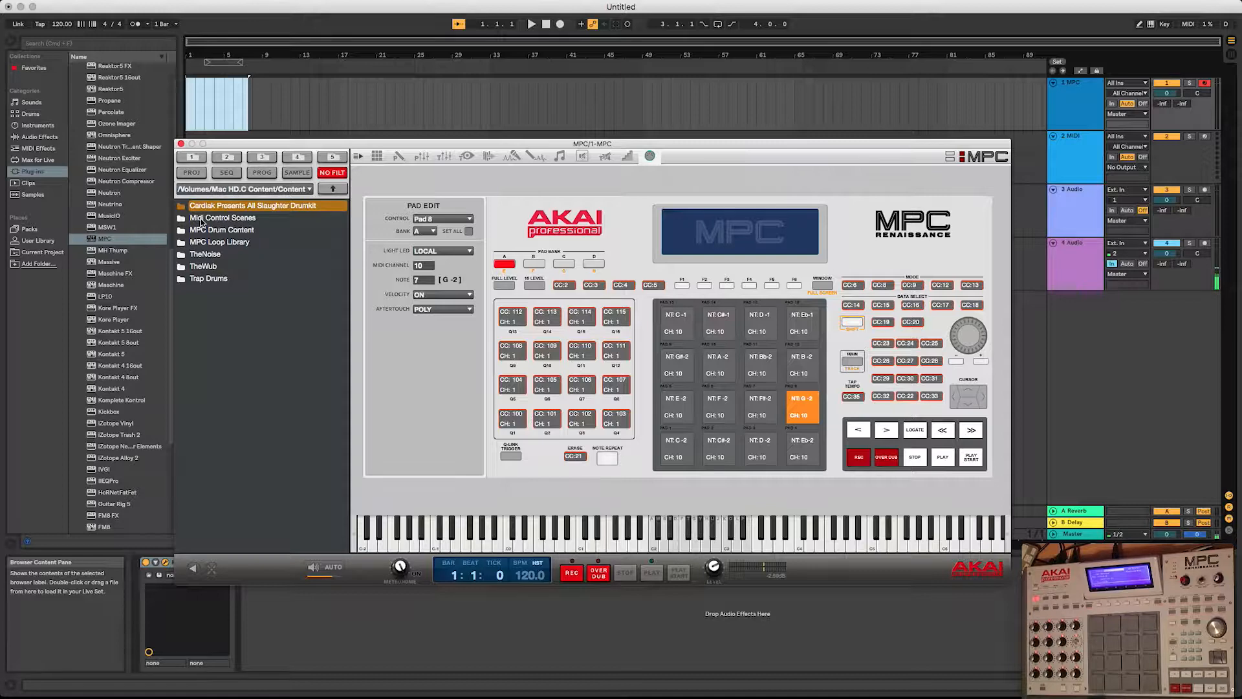
Step: Load the Classic MPC.mcn control scene from the Midi Control Scenes folder
click(222, 217)
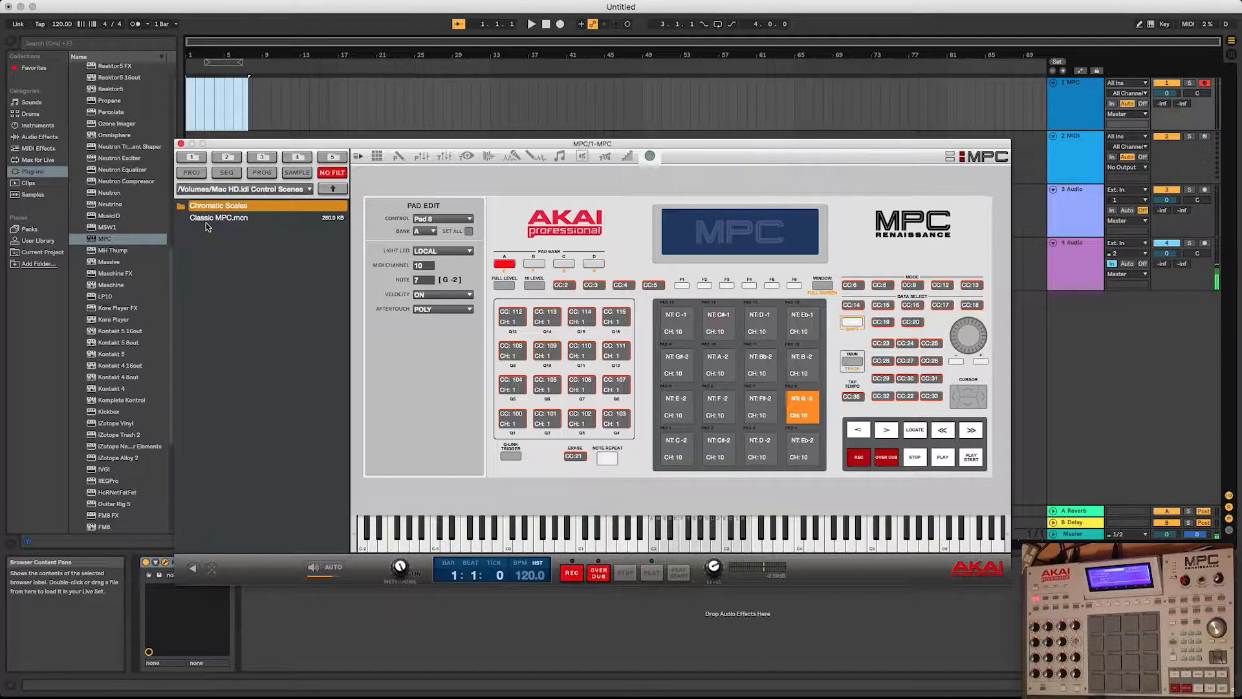
mouse_move(239, 225)
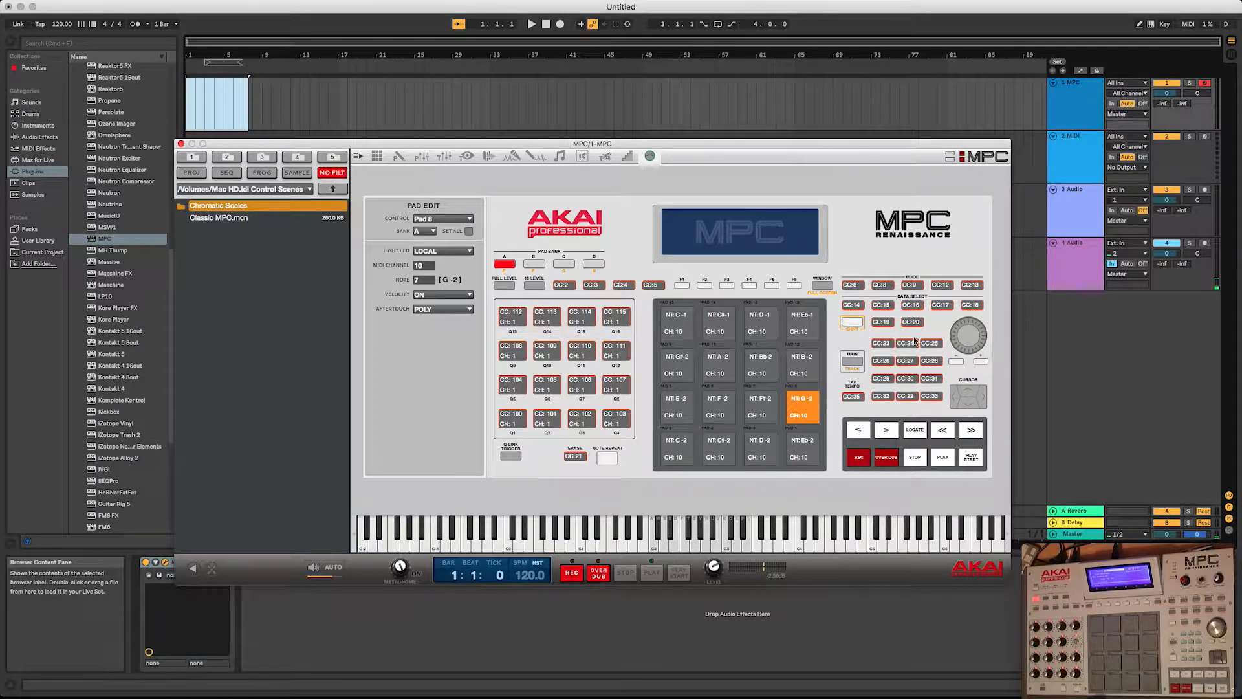
click(217, 217)
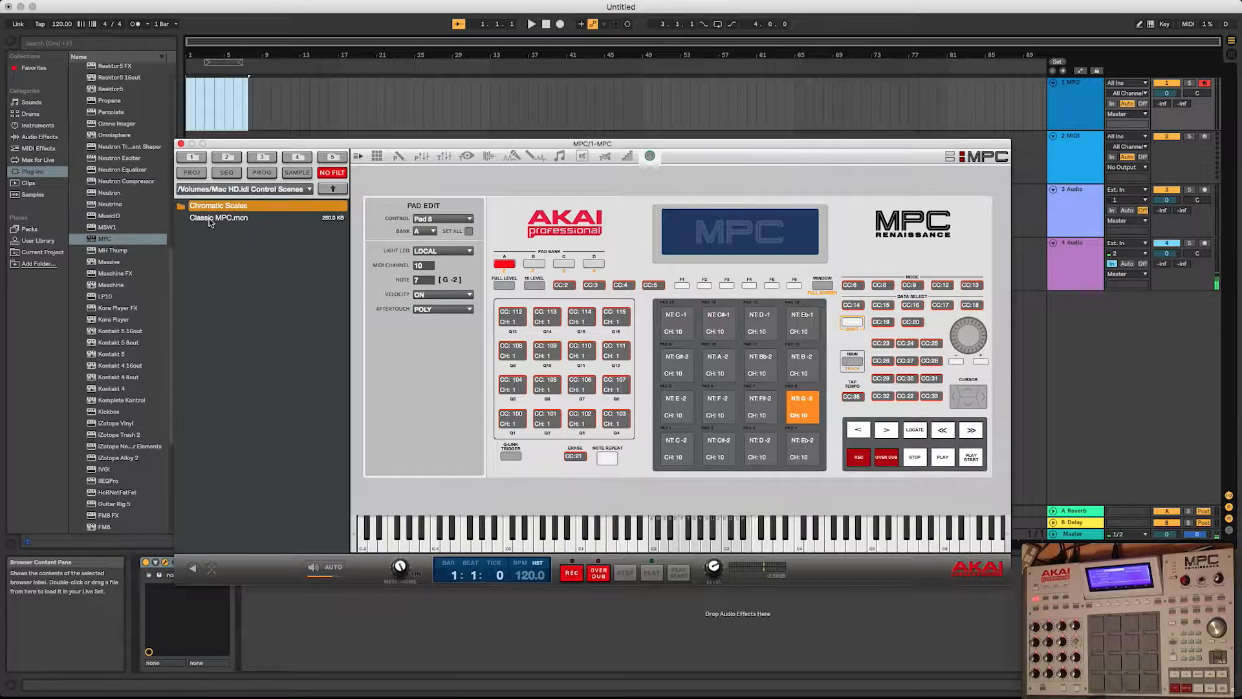
click(219, 218)
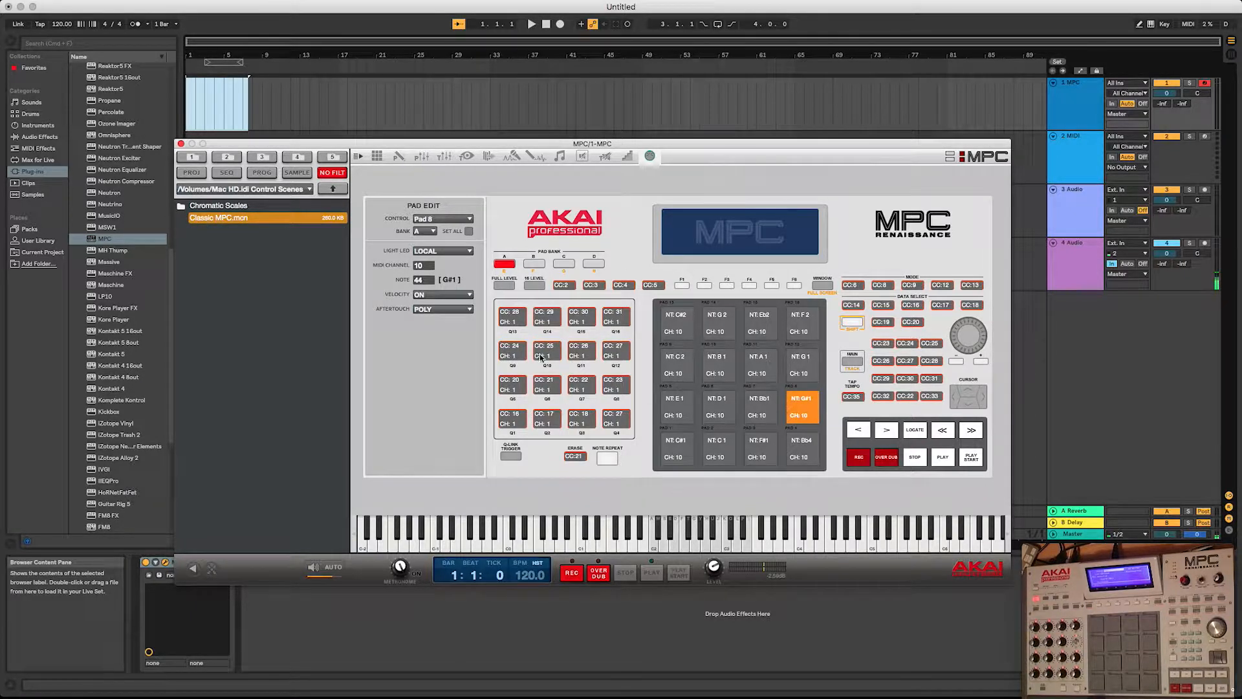
mouse_move(462, 361)
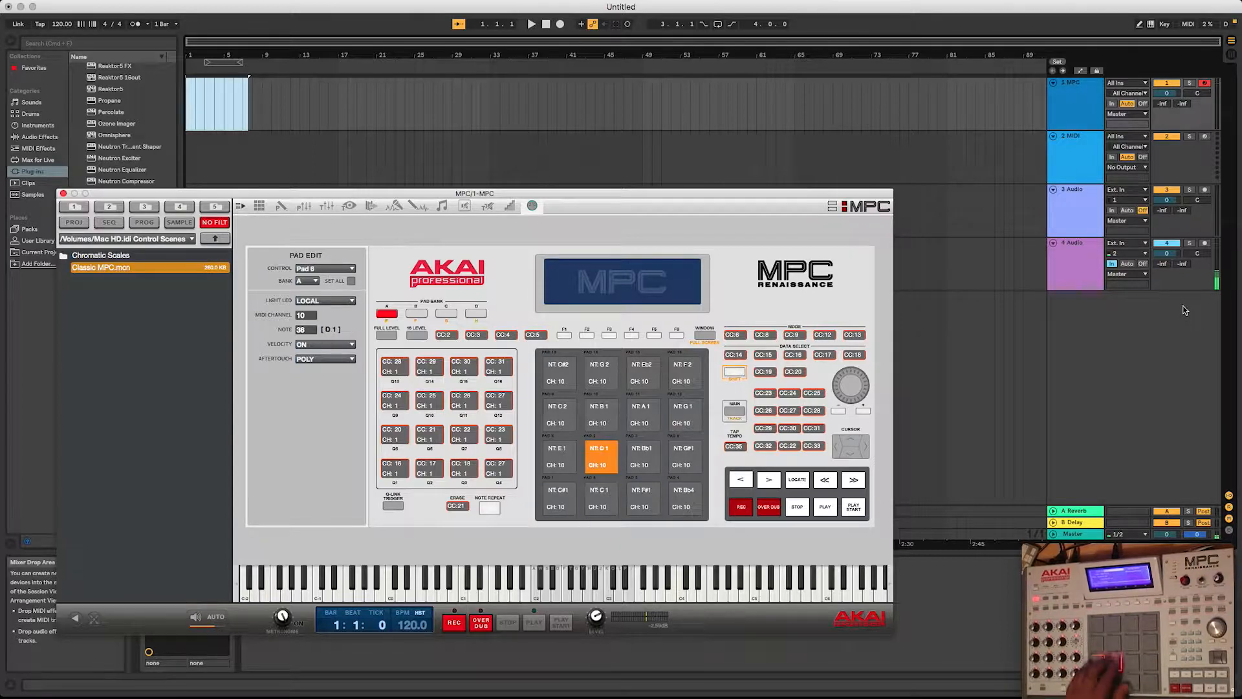
Step: Review the Link/MIDI preferences for the MPC Renaissance ports
click(599, 496)
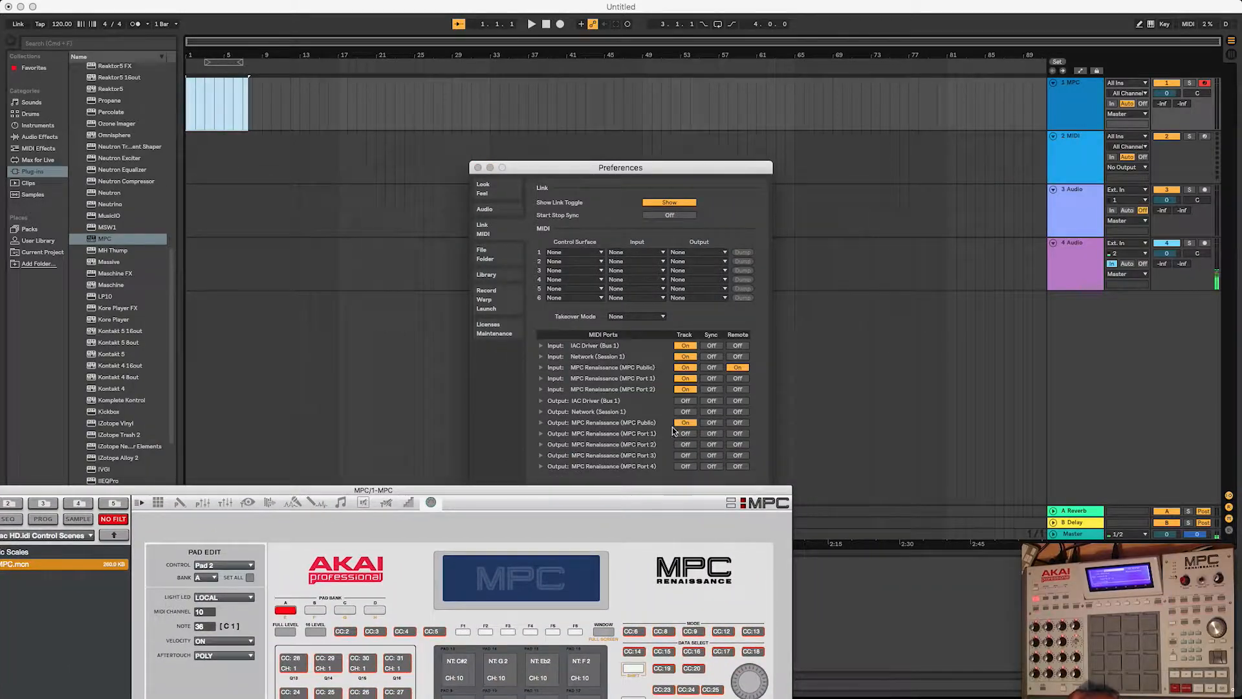
mouse_move(570, 433)
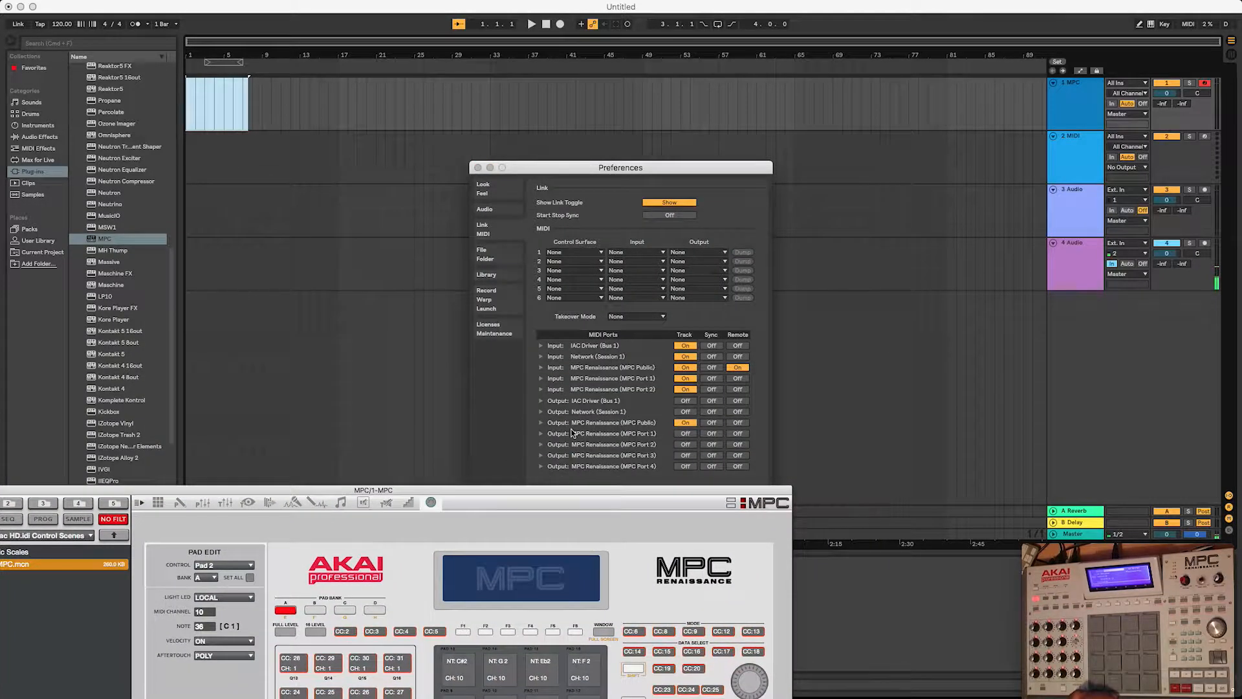
mouse_move(651, 430)
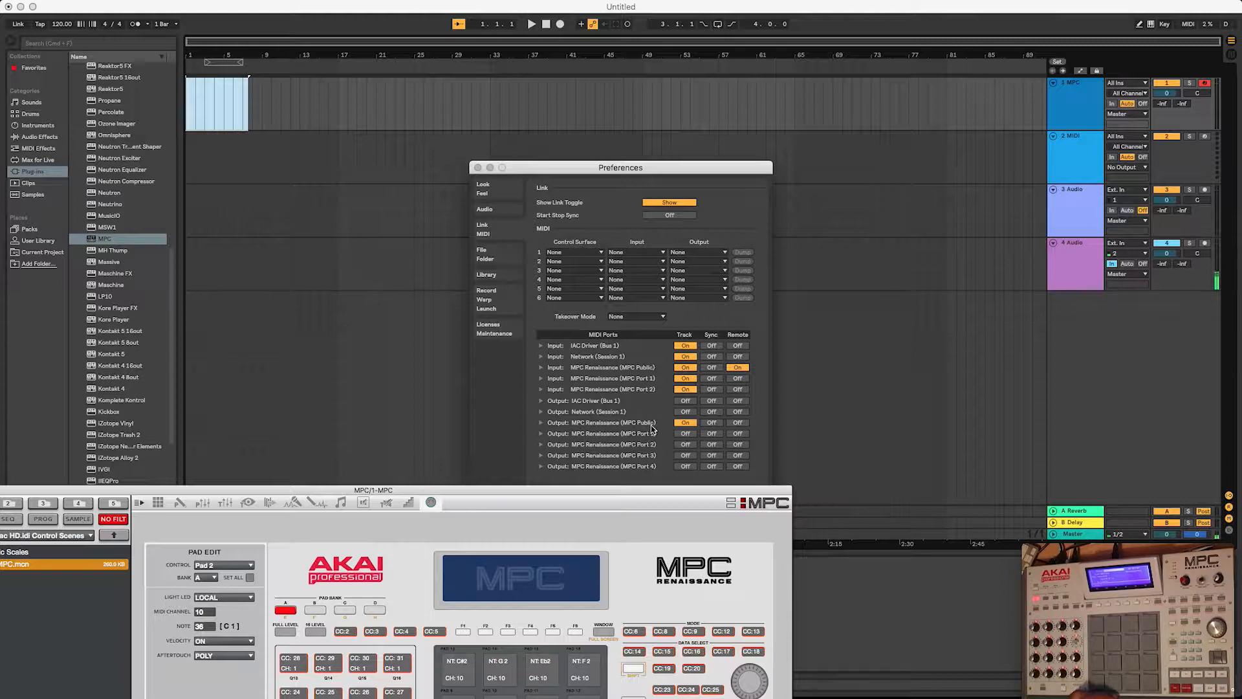
mouse_move(532, 213)
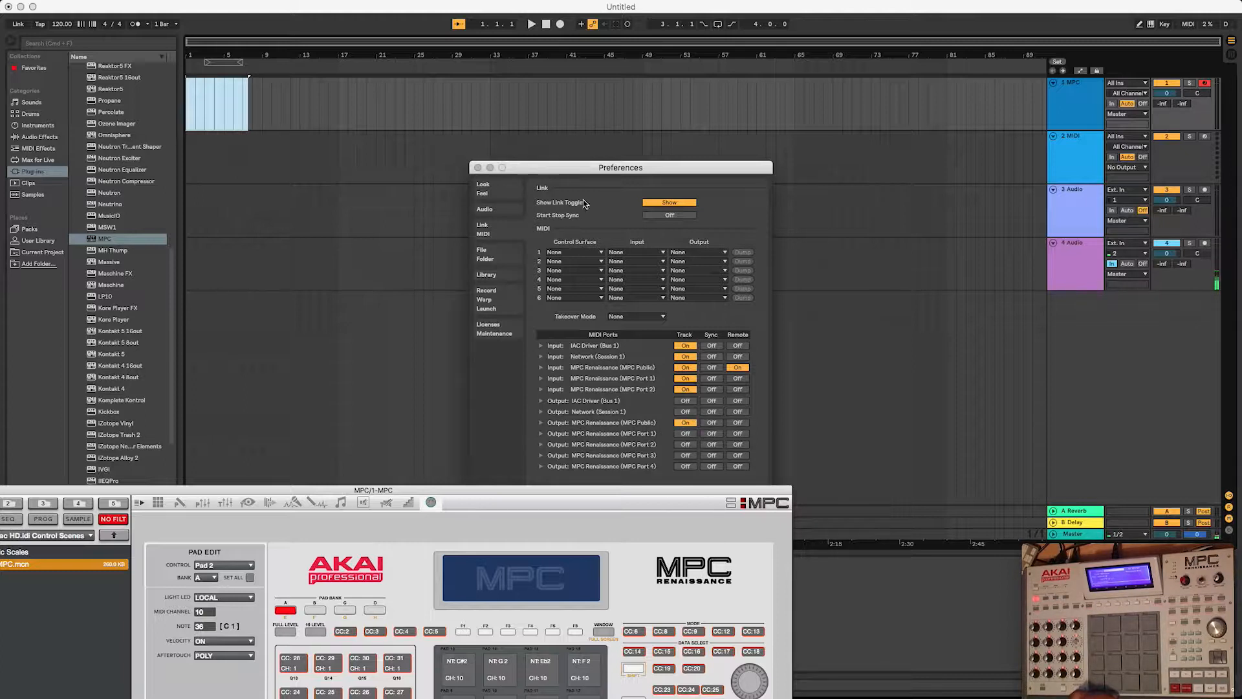
click(479, 167)
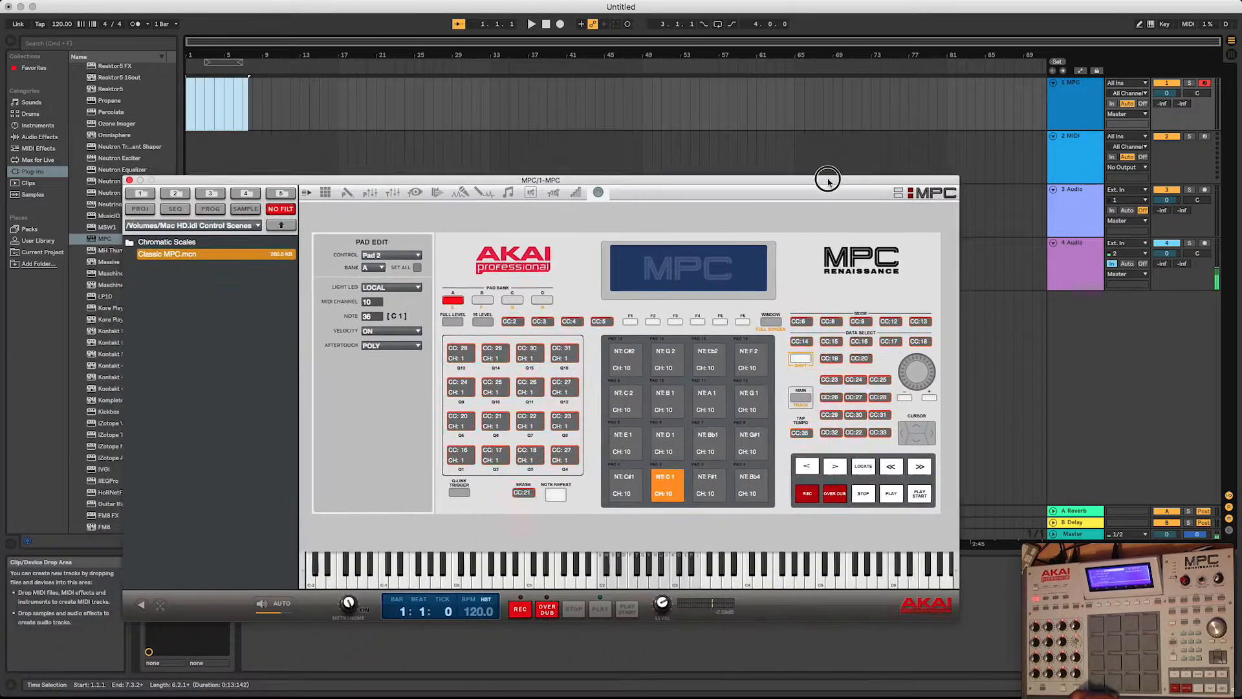
Step: Move the MPC plugin aside and show the MIDI Ports list in Preferences
click(1119, 83)
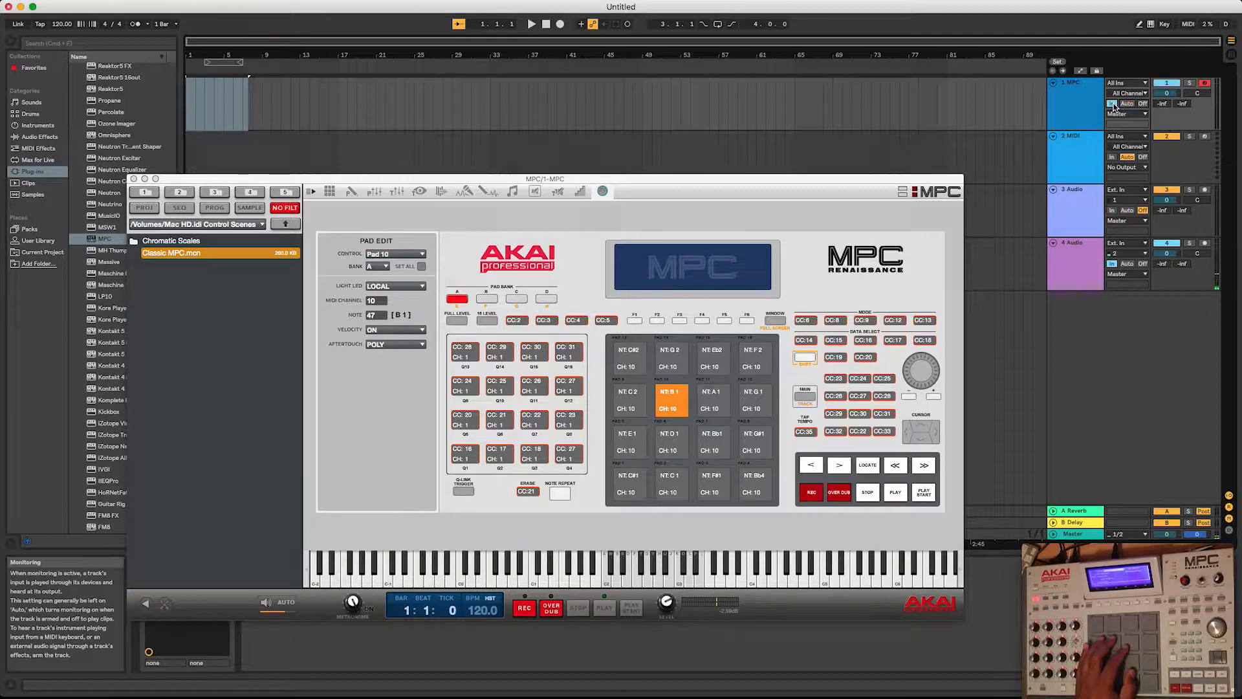
click(710, 441)
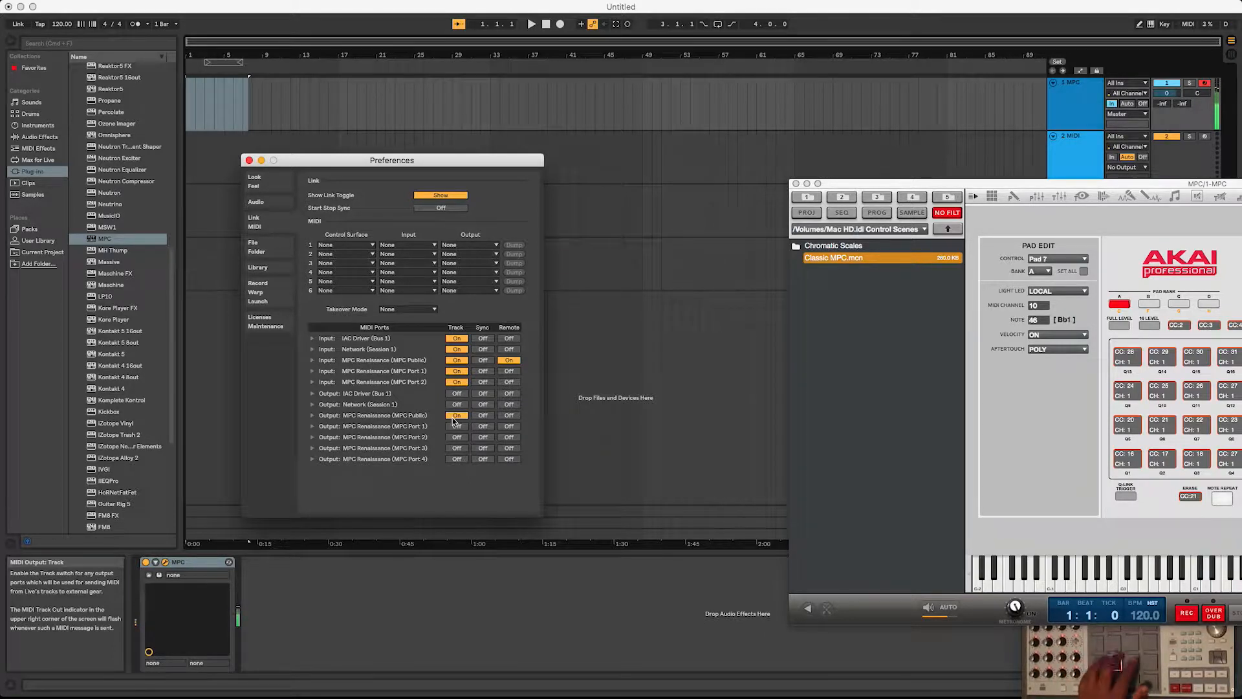
Step: Switch the Track output for MPC Renaissance (MPC Public) to Off
click(457, 415)
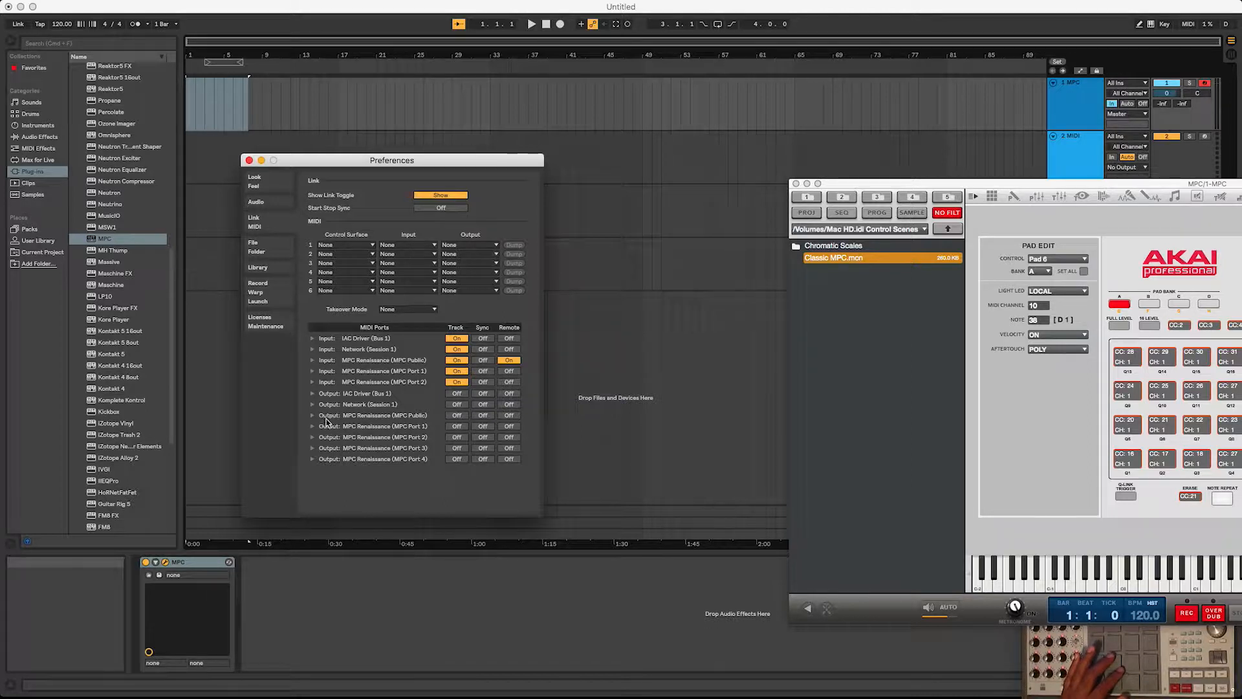
mouse_move(372, 422)
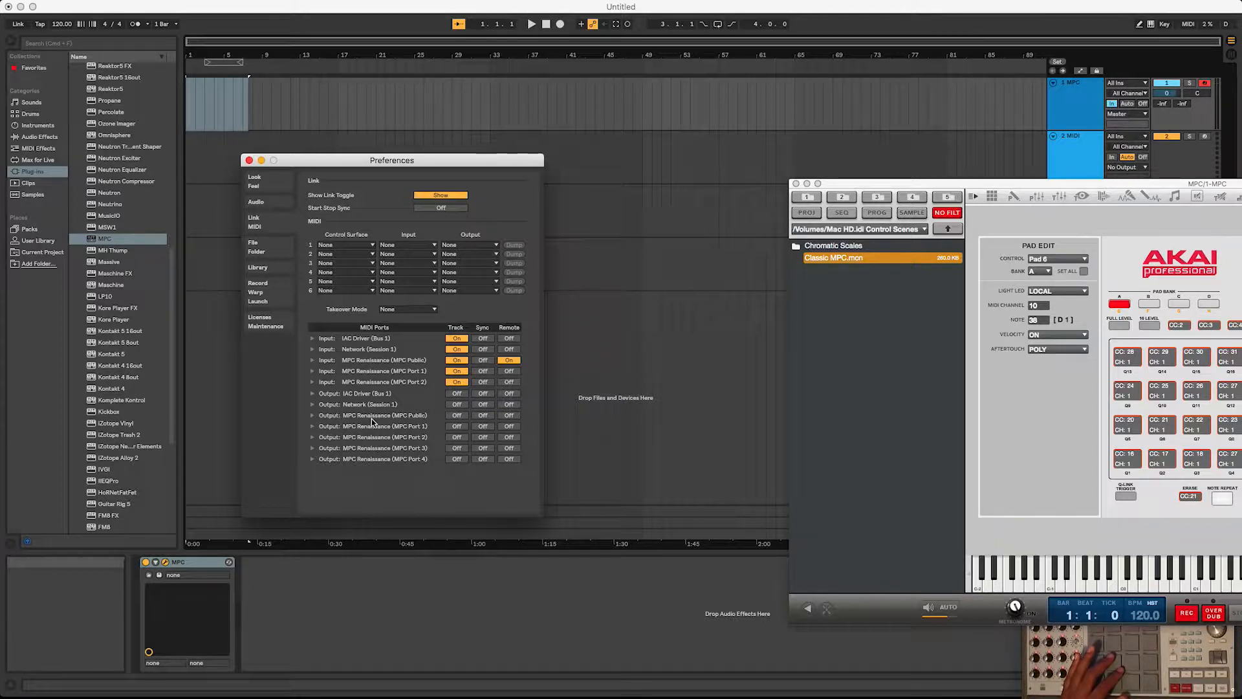
mouse_move(457, 416)
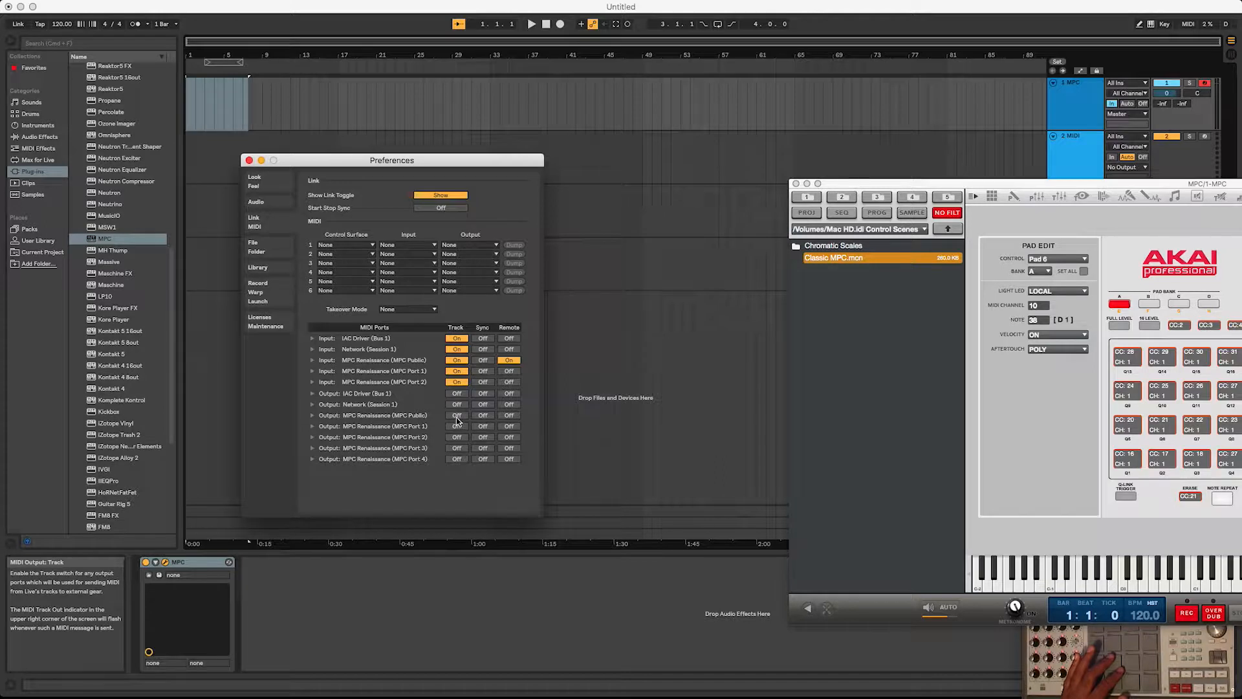
click(457, 416)
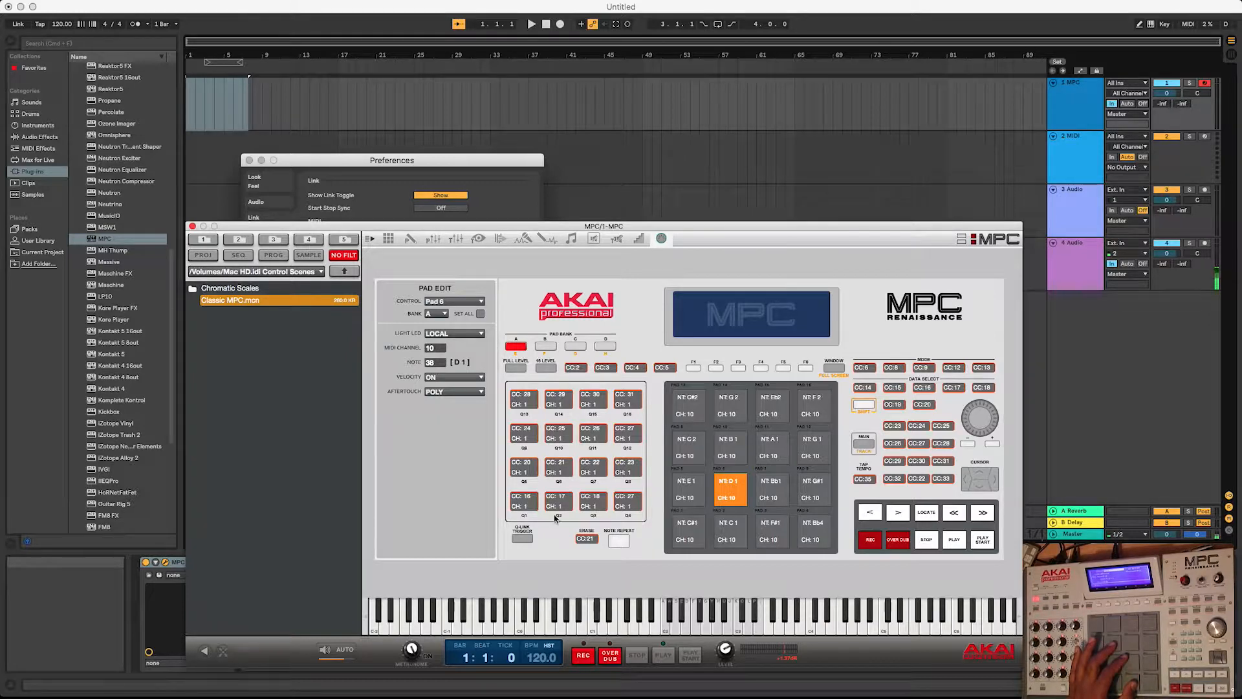
mouse_move(820, 408)
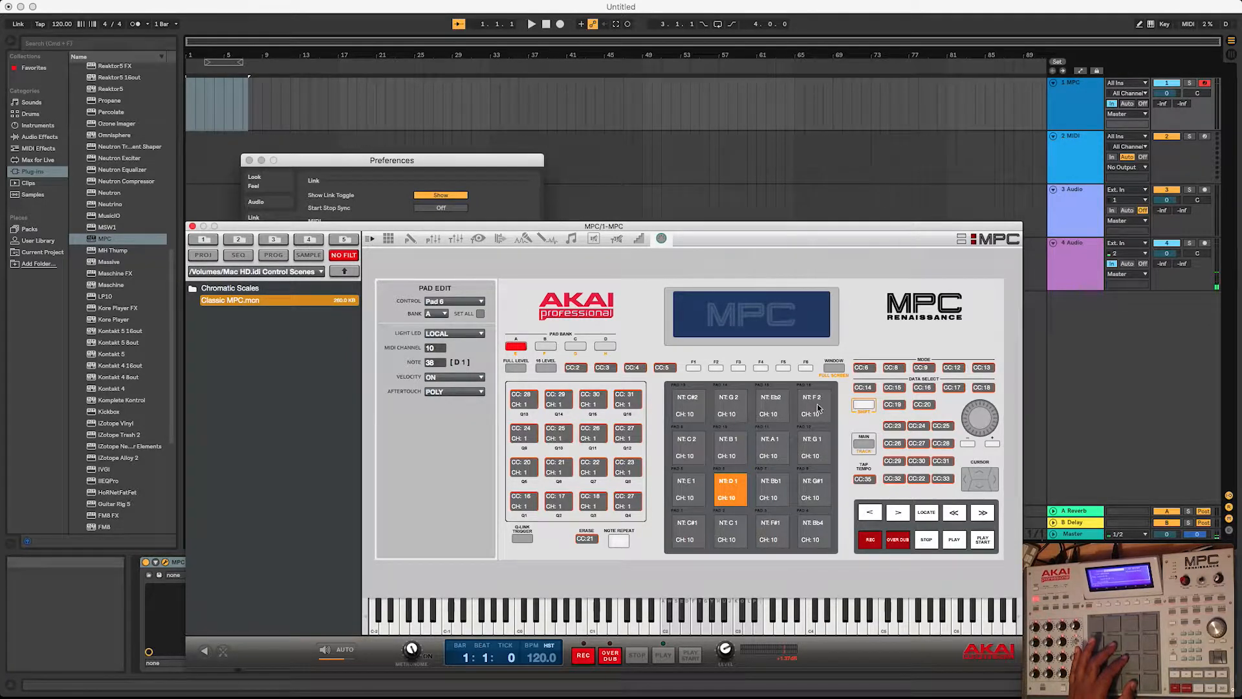
mouse_move(668, 310)
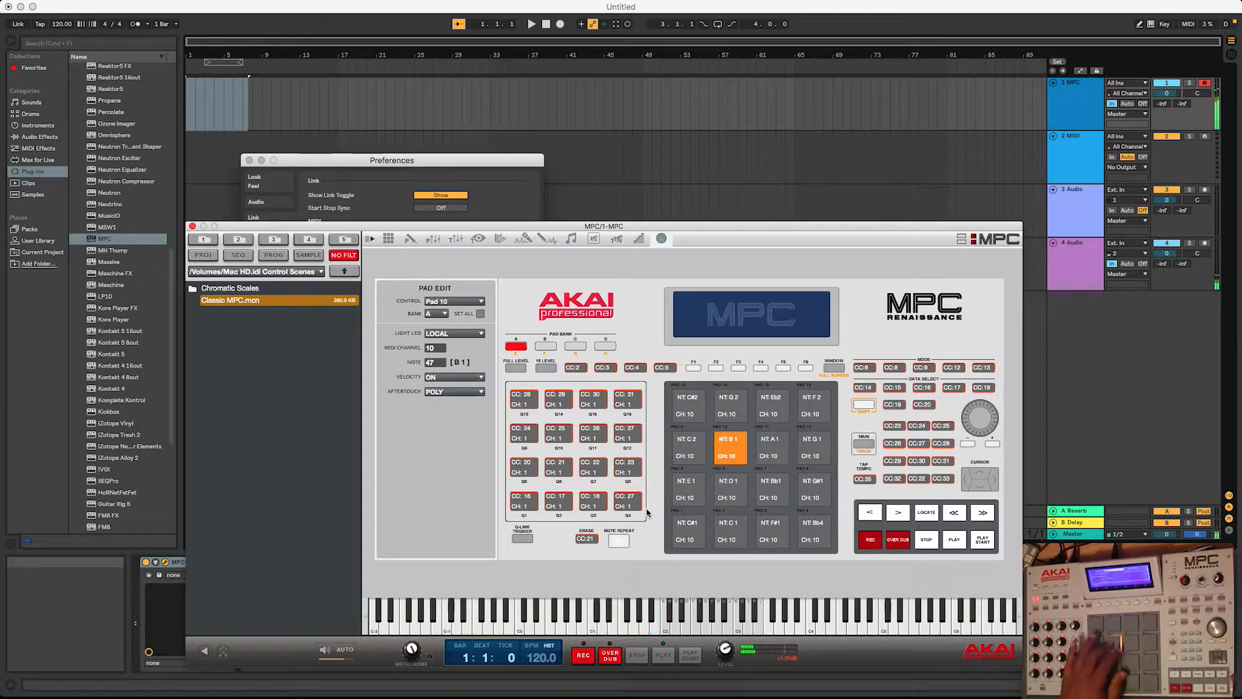
Step: Confirm pad hits reach the plugin and reset the song position to 1.1.1
click(729, 527)
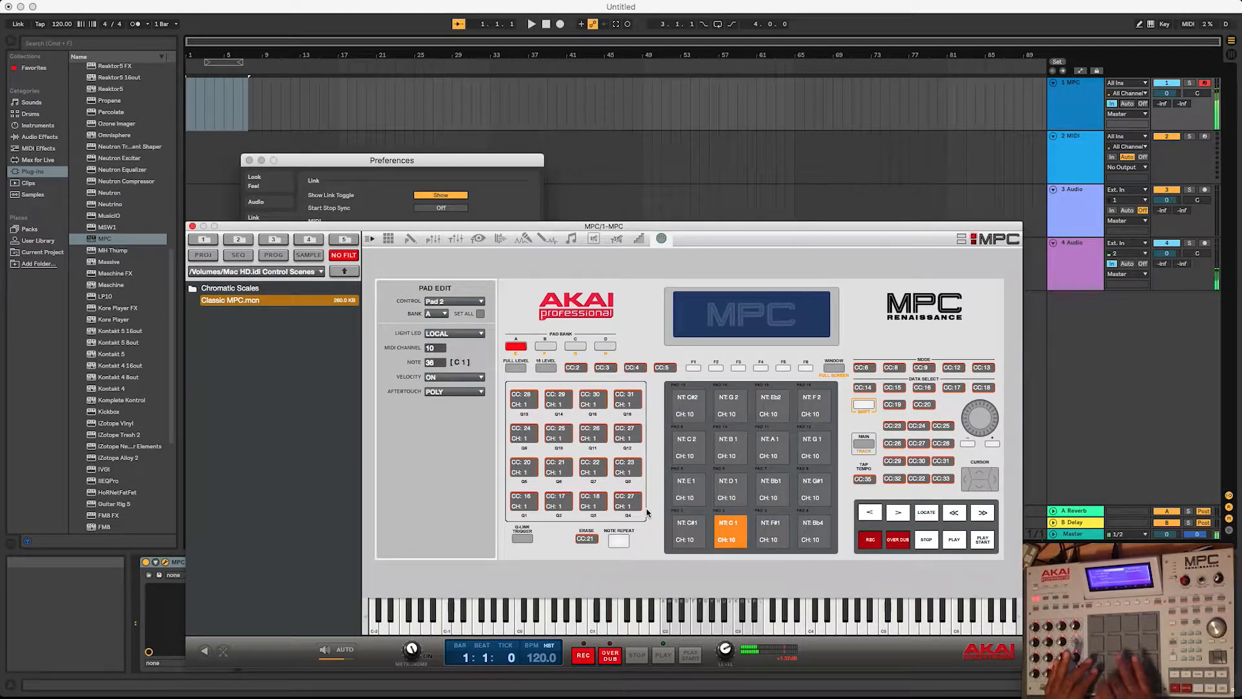
click(772, 484)
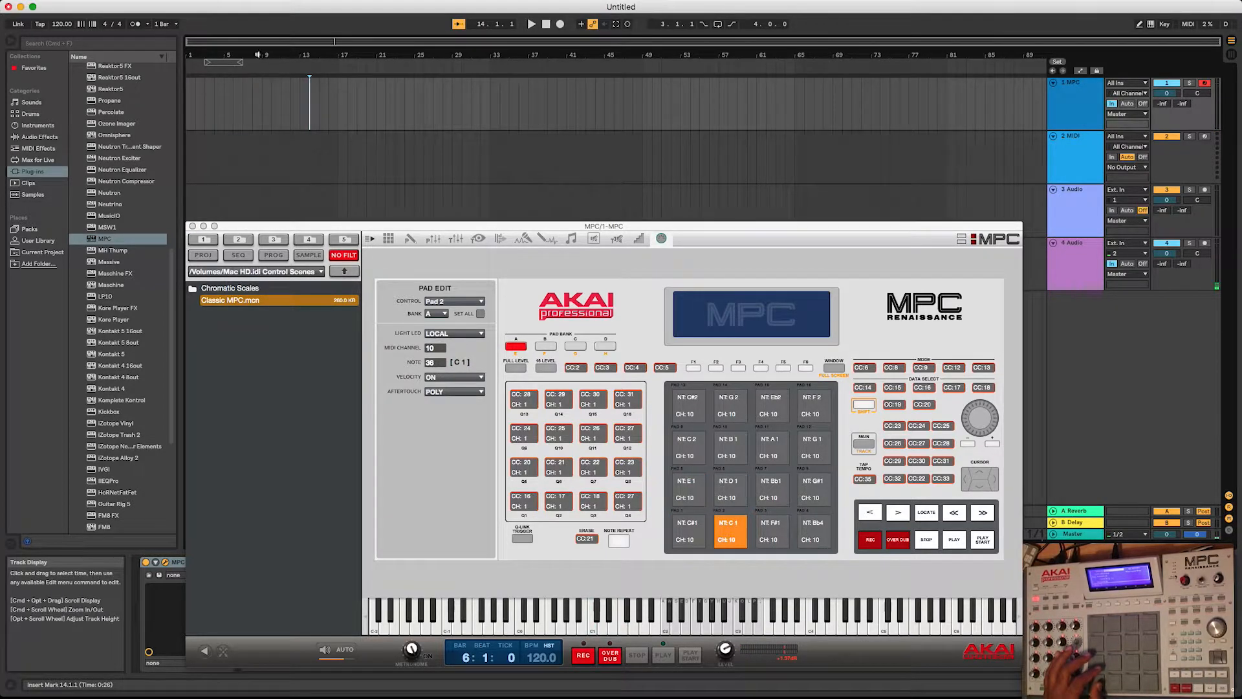
click(546, 23)
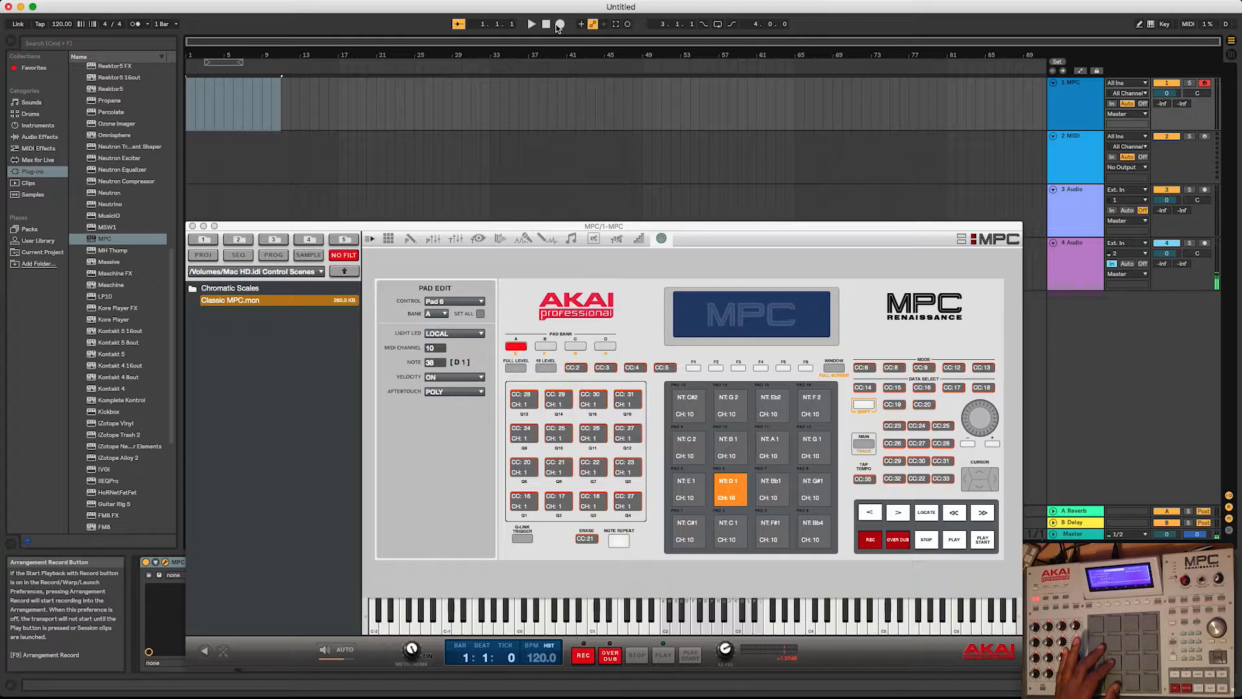
mouse_move(559, 25)
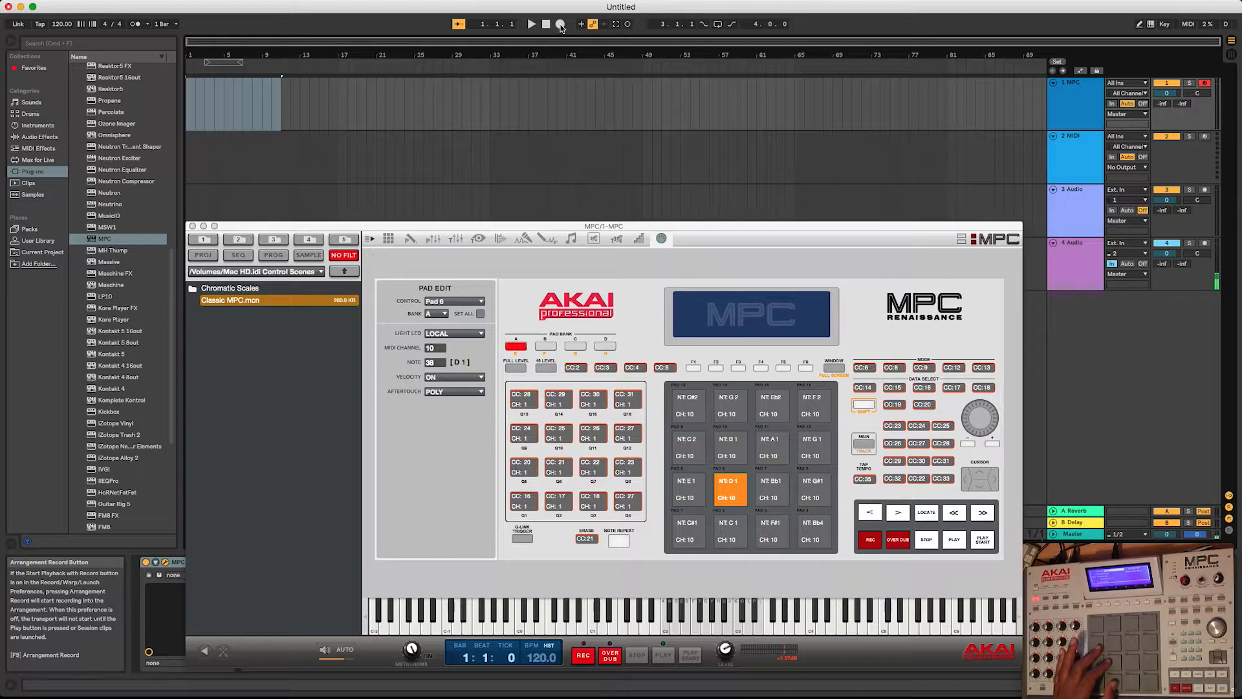
Step: Record a pad take into the arrangement on the MPC track, then stop recording
click(561, 23)
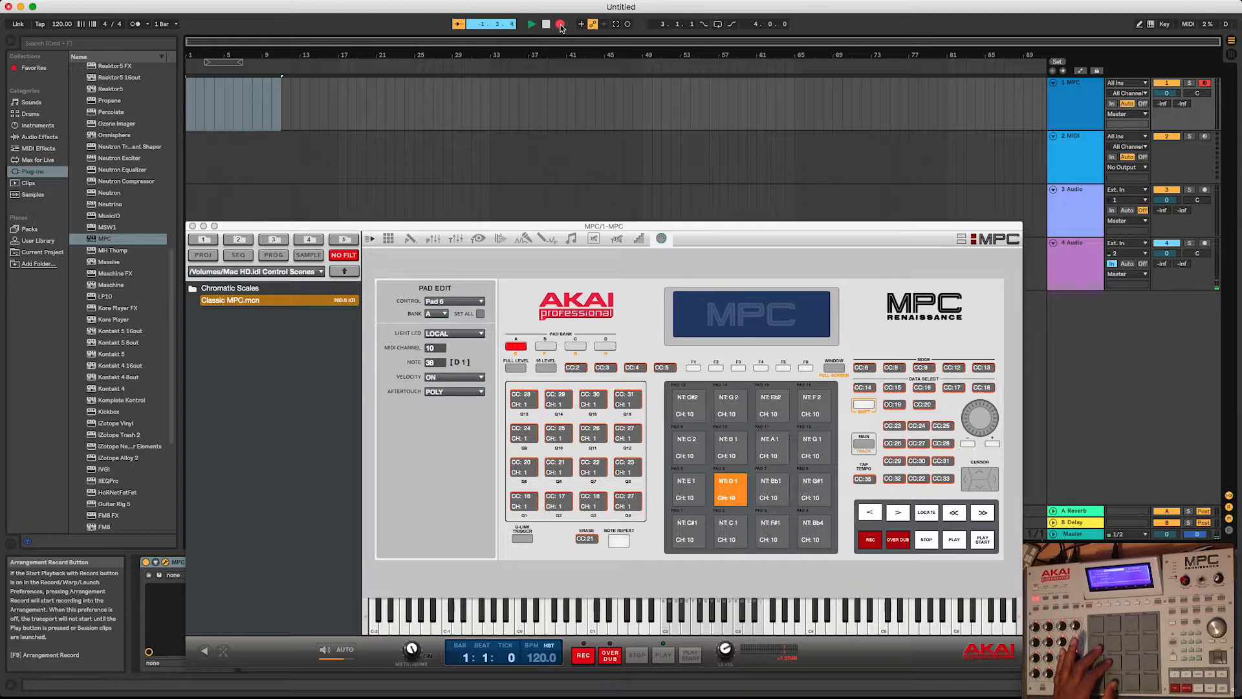
click(531, 23)
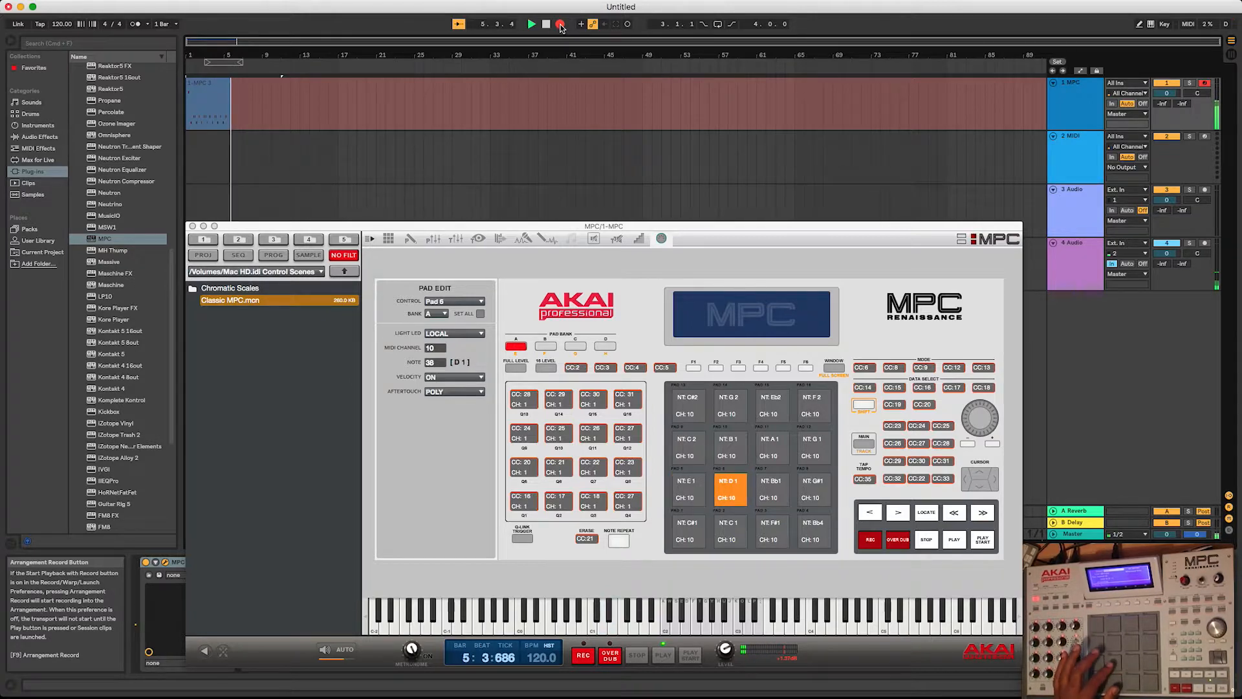
click(546, 23)
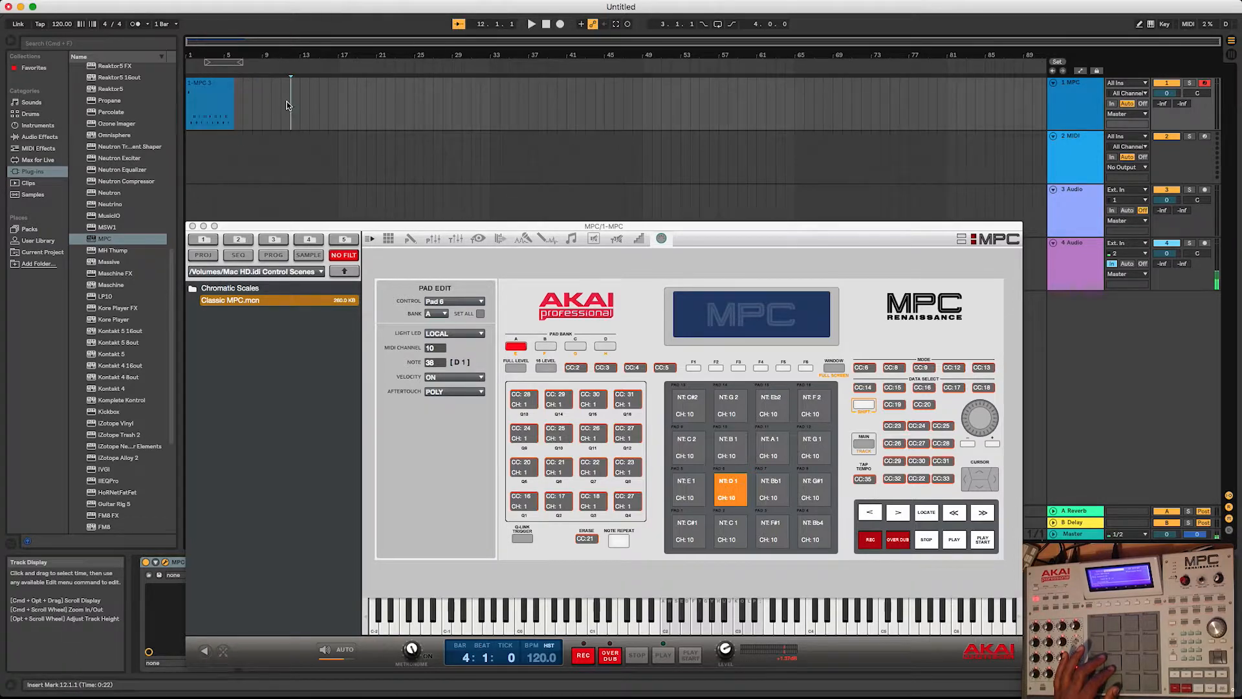
Step: Select the newly recorded 1-MPC clip and play it back into the MPC plugin
click(208, 95)
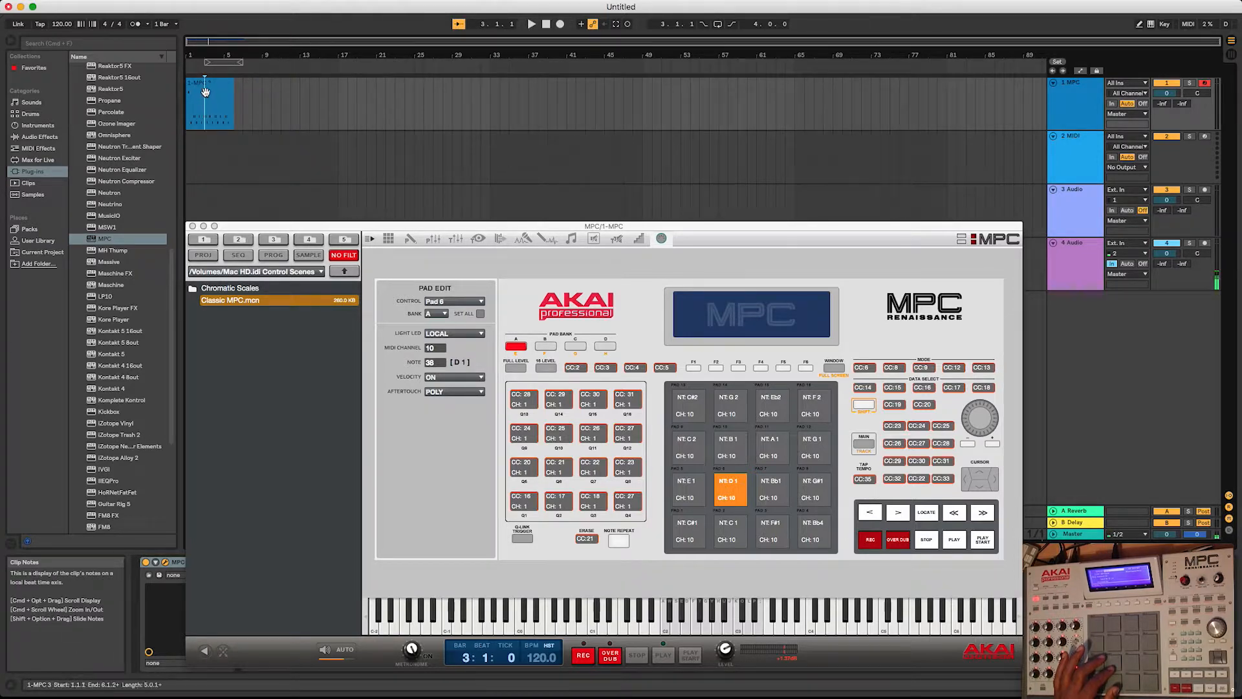
click(210, 103)
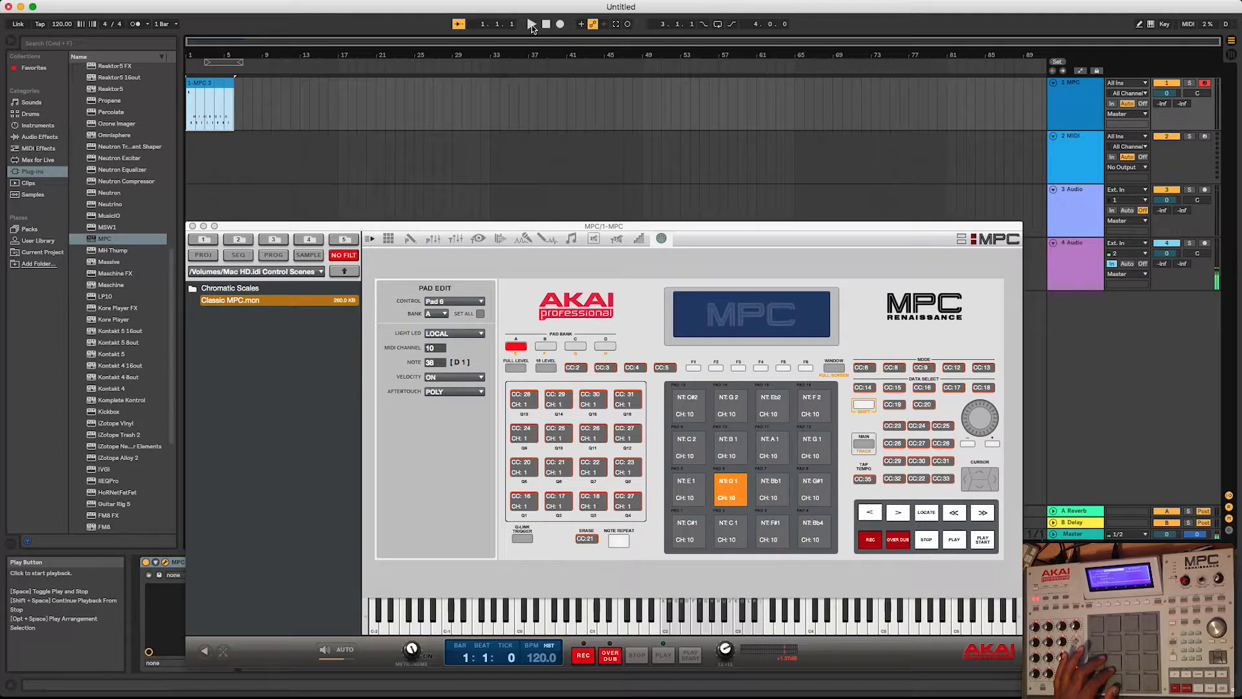
click(545, 23)
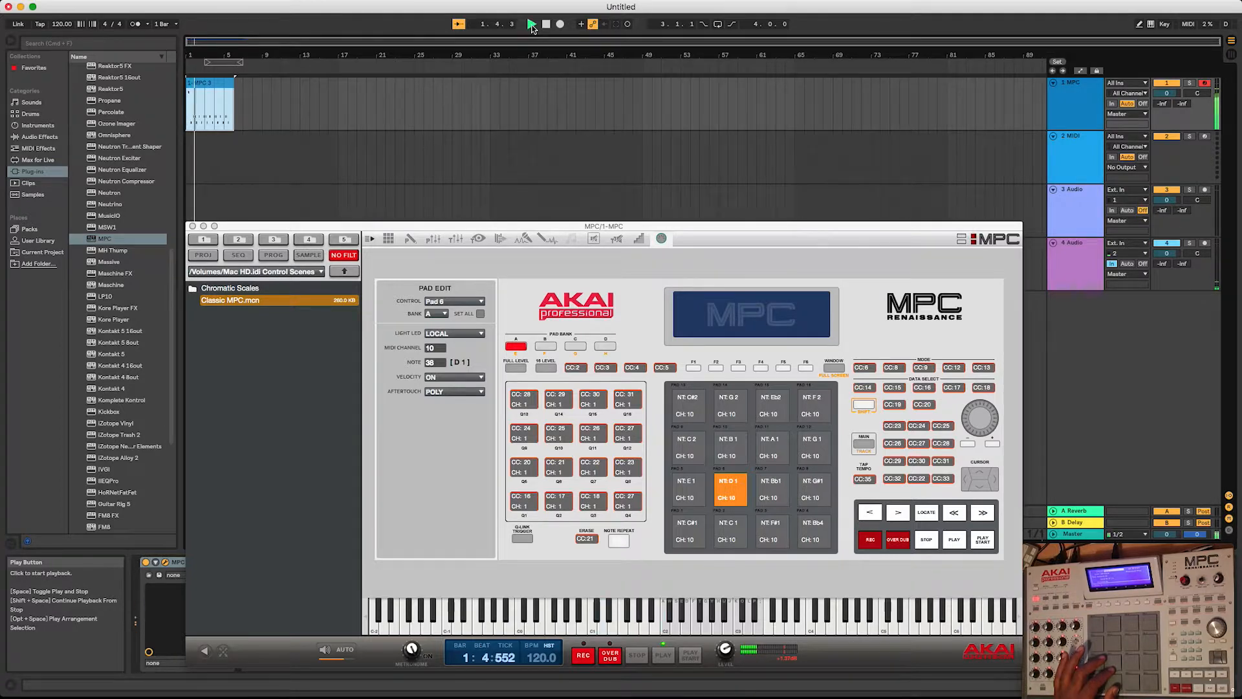
click(531, 24)
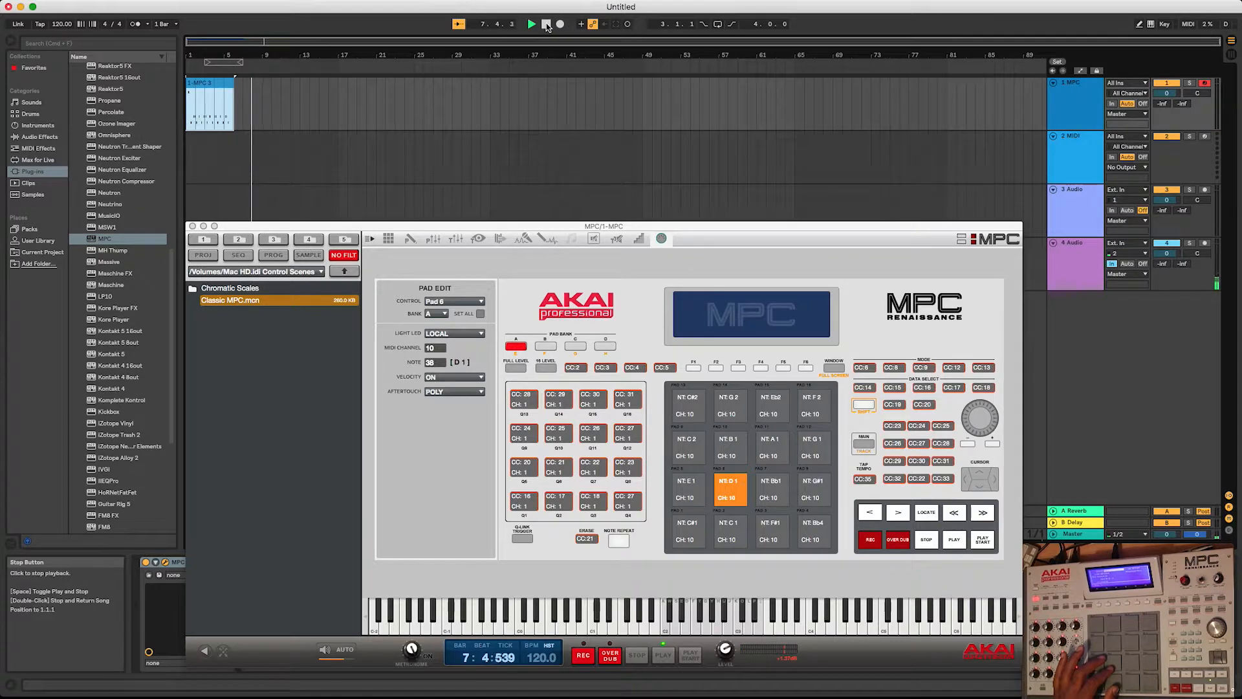
Step: Stop playback and return the song position to 1.1.1
click(558, 23)
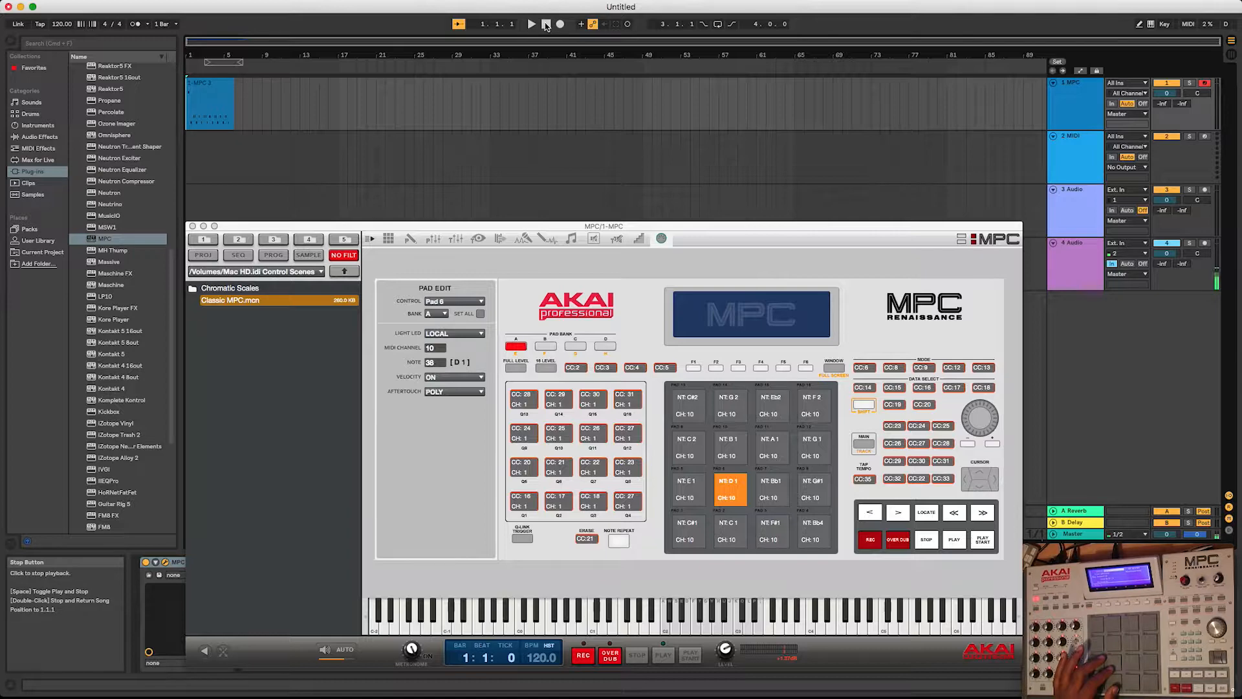
click(532, 23)
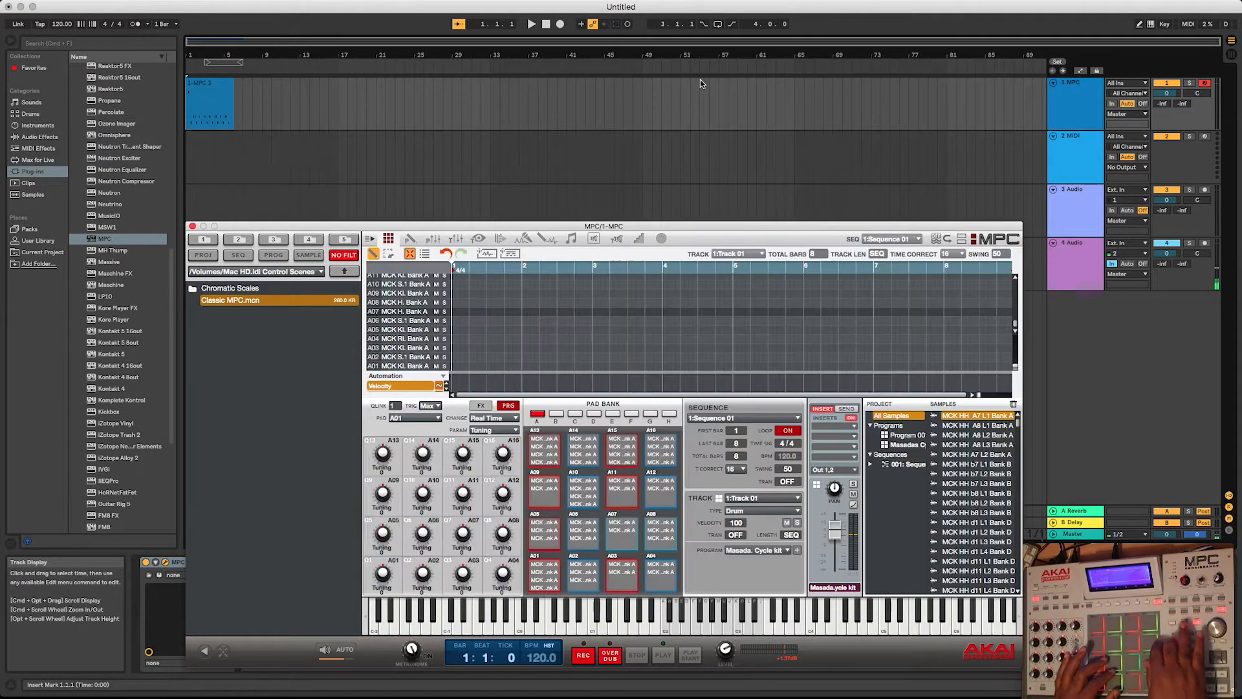
mouse_move(606, 250)
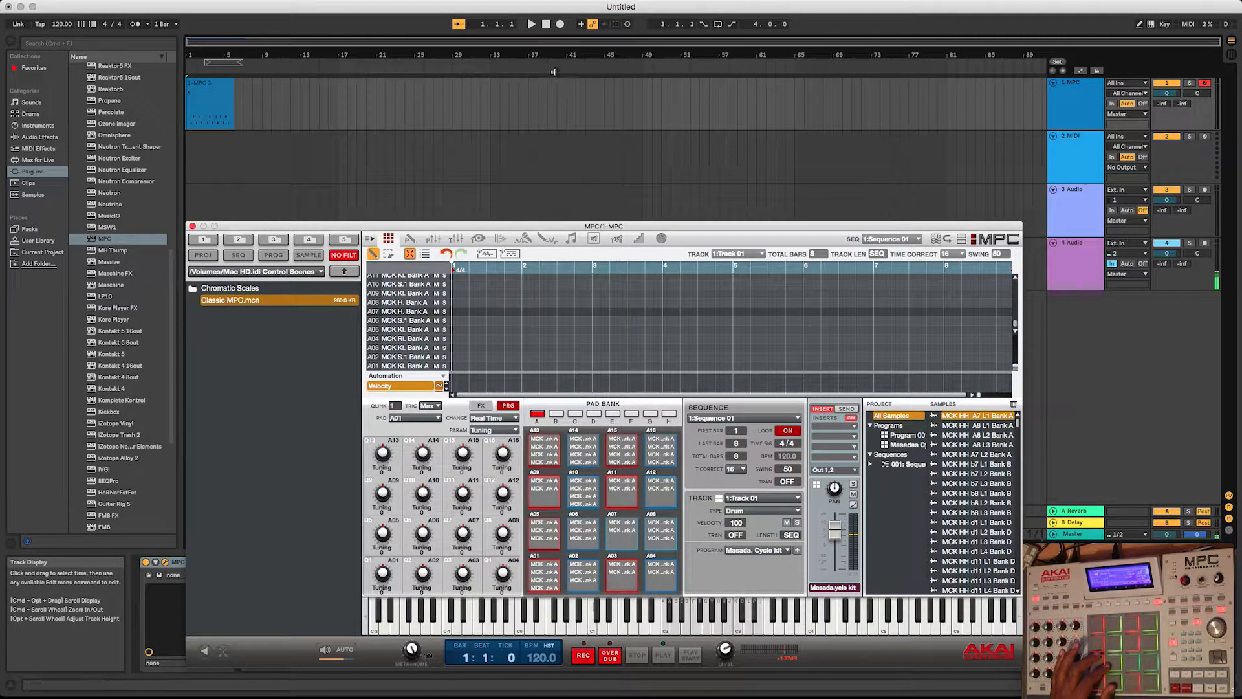
Step: Play the recorded clip again from the start through the MPC plugin's Masada kit sequence page
click(531, 24)
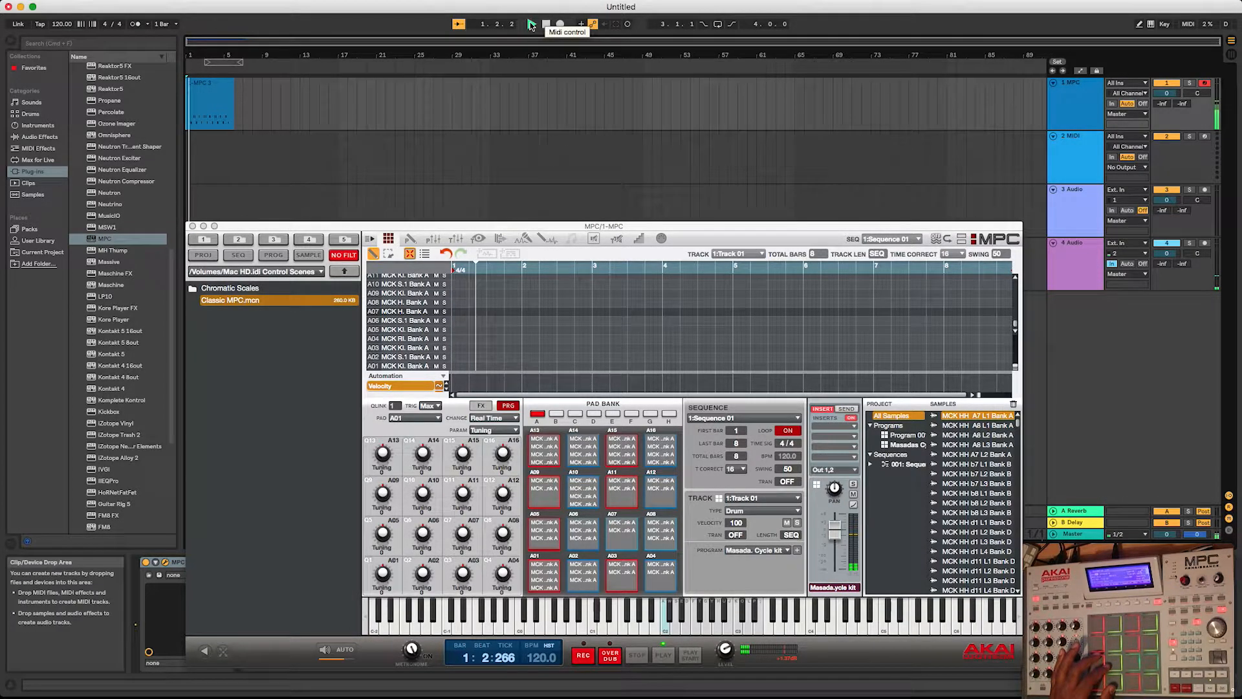
click(531, 23)
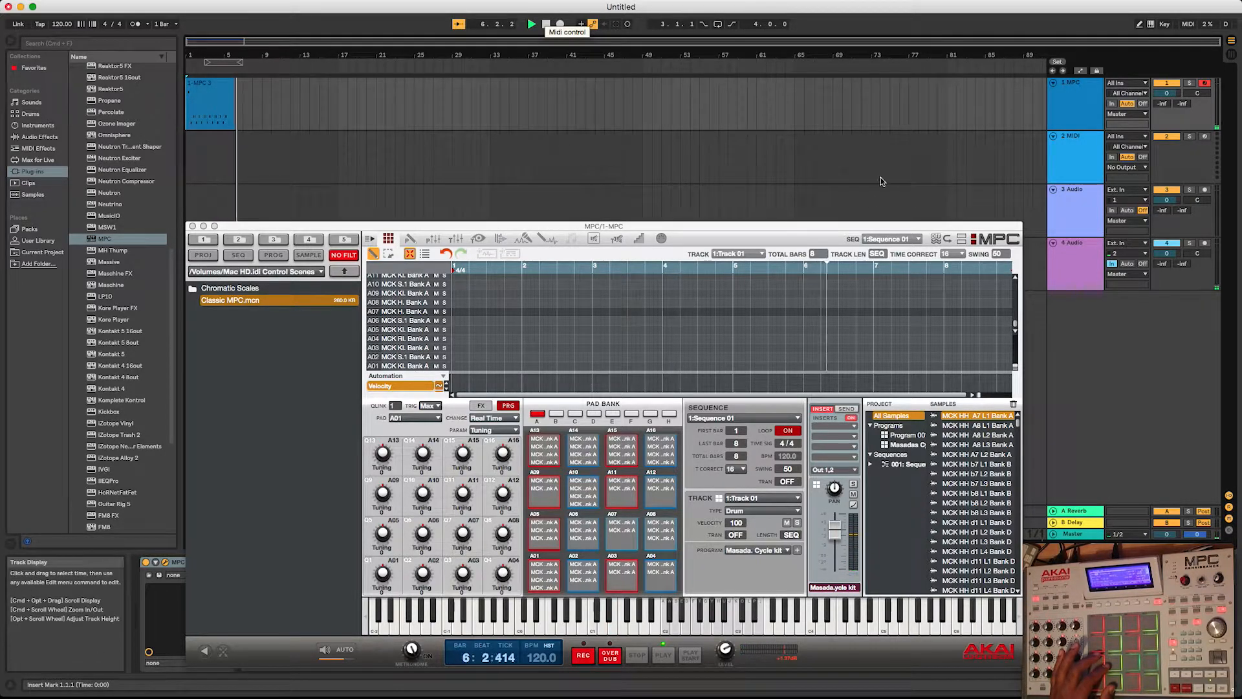
click(545, 23)
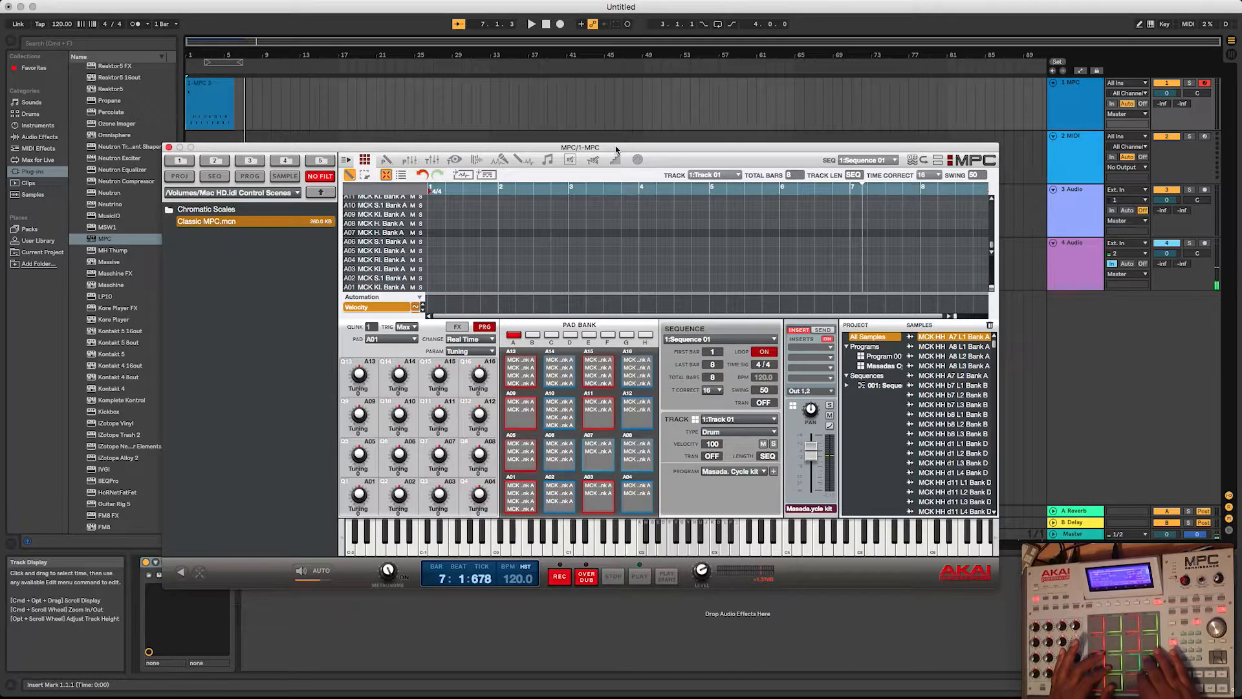
mouse_move(630, 151)
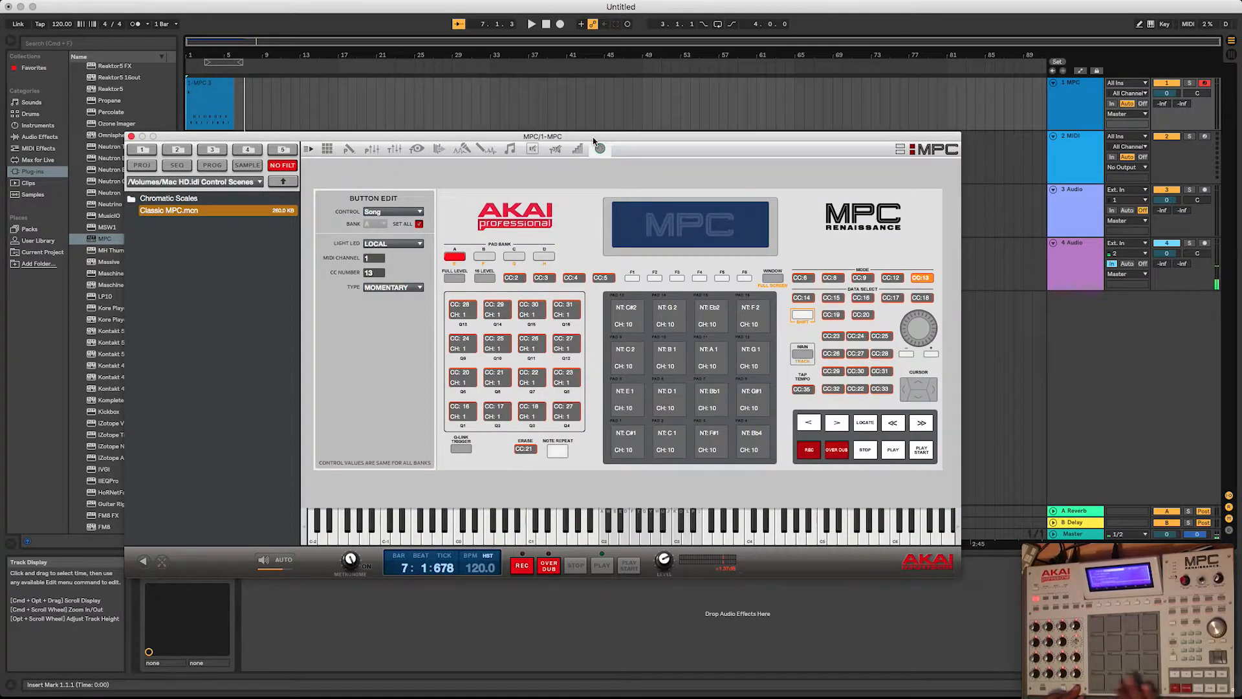
Step: Select pads on the MPC plugin's pad edit page to inspect their note (E1) and MIDI channel 10 settings
click(668, 396)
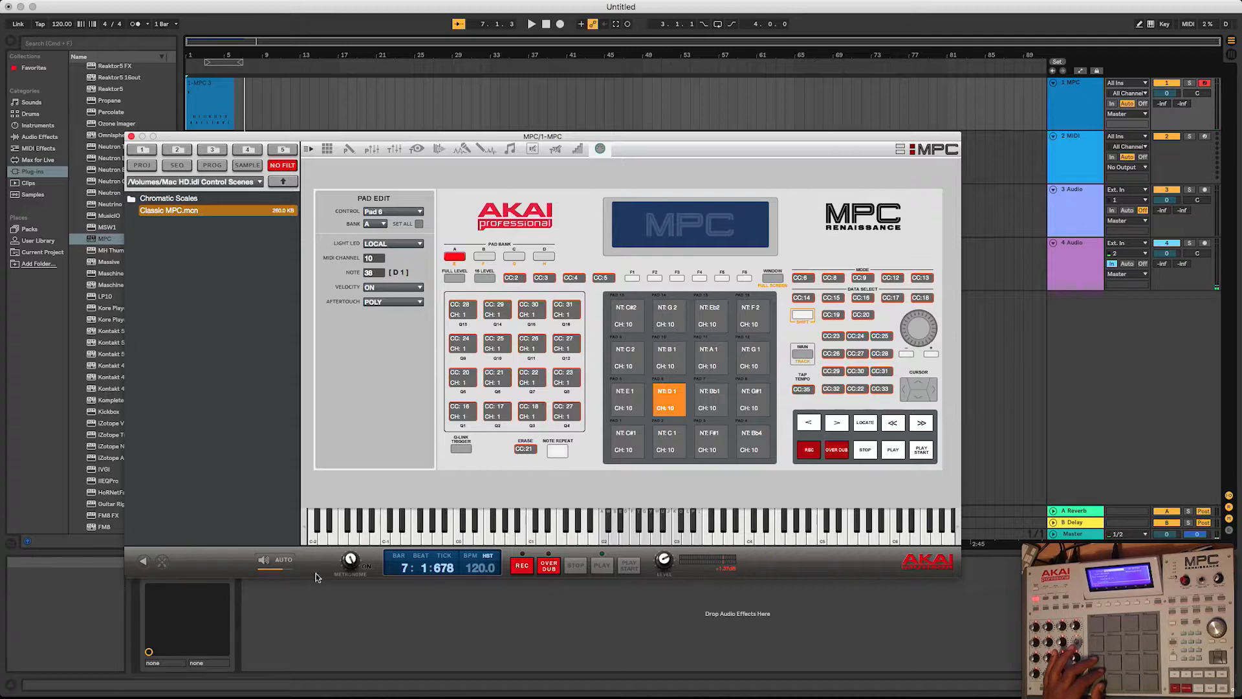
mouse_move(310, 541)
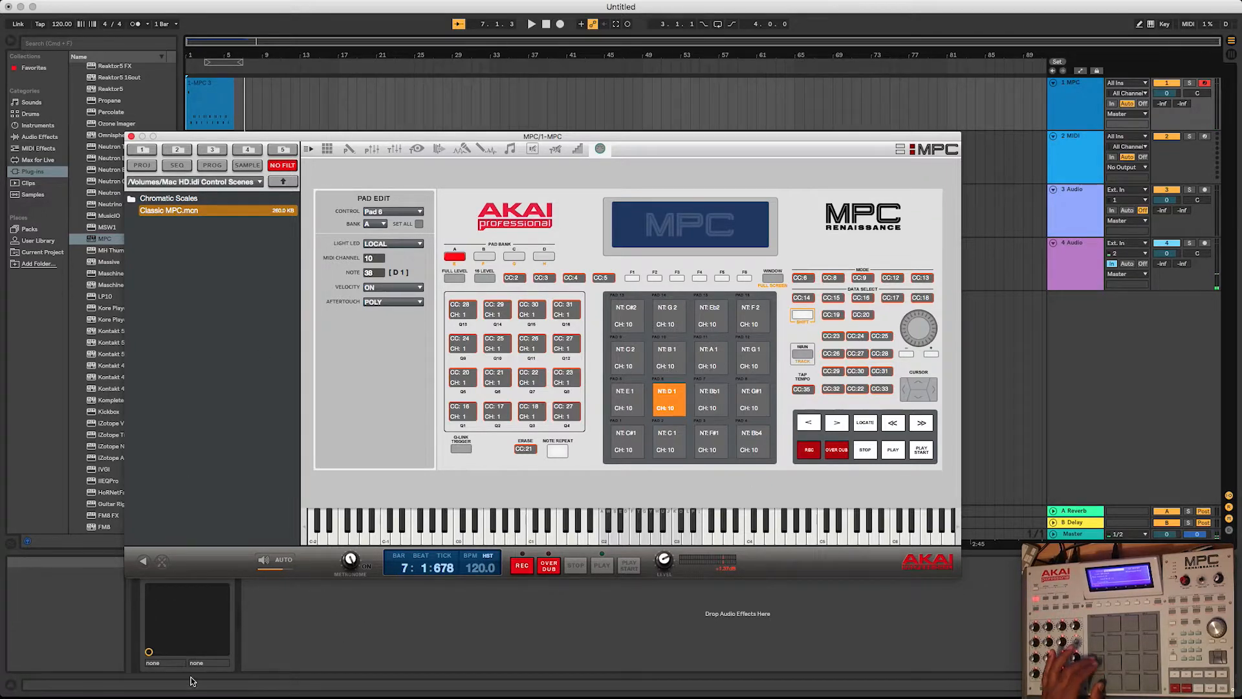
click(626, 399)
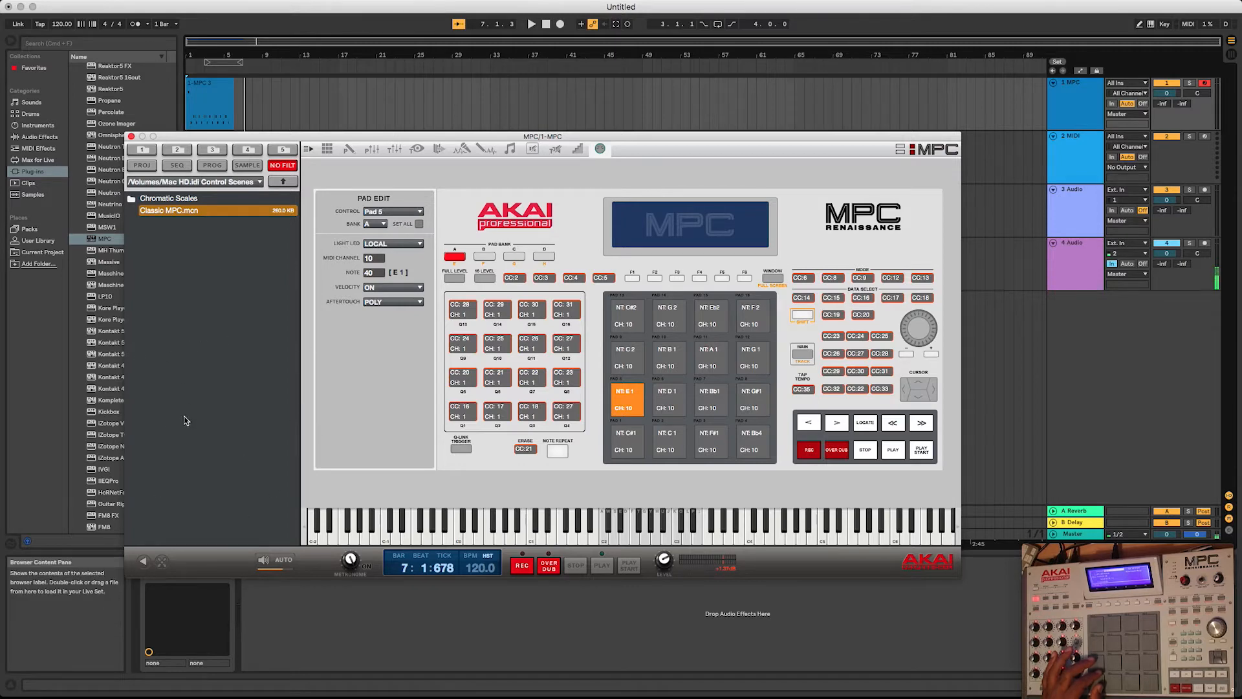
mouse_move(893, 109)
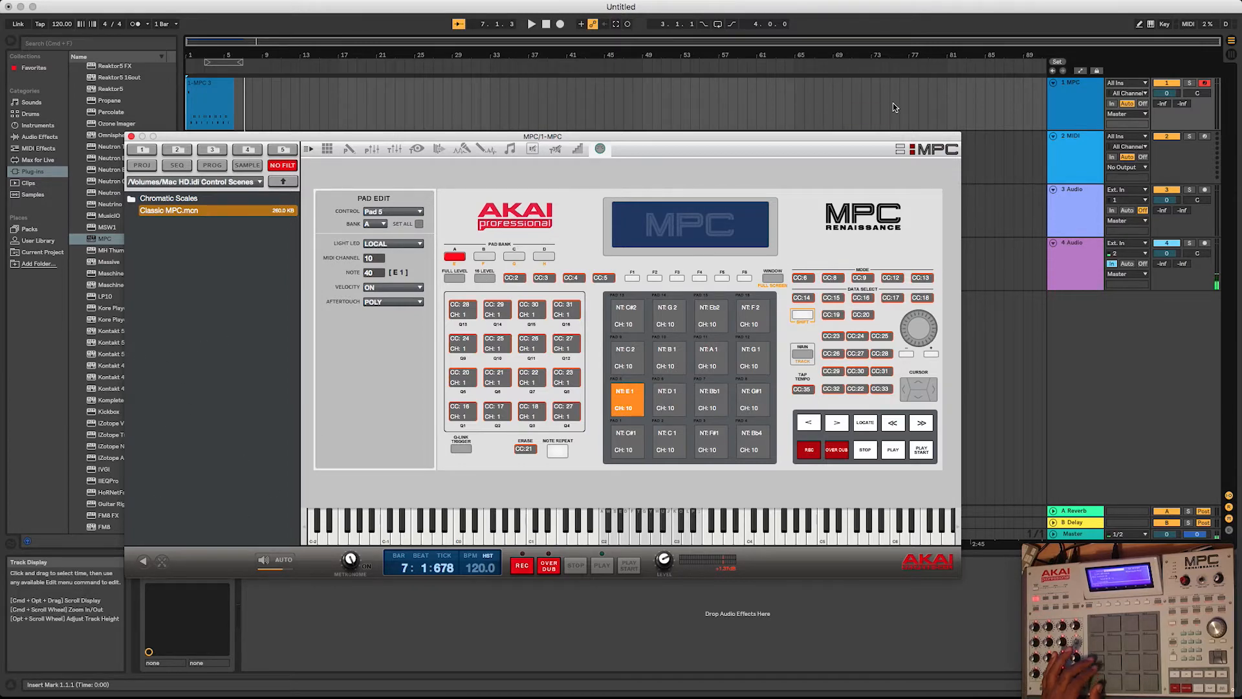